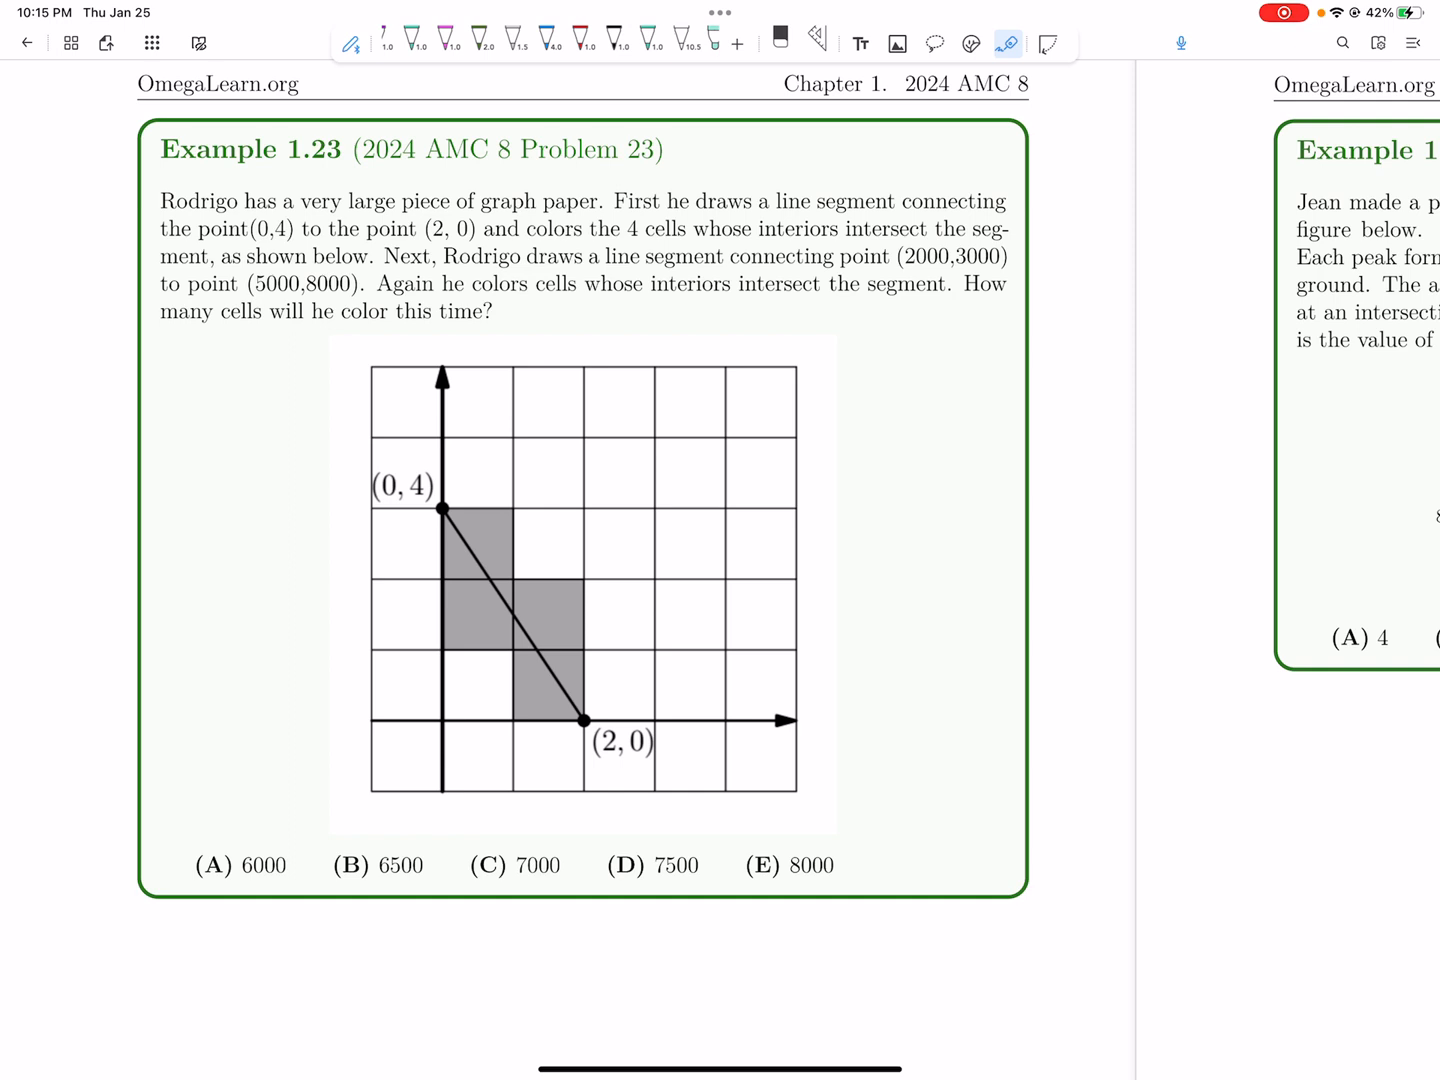
# - Draw a vertical and horizontal axis in thick blue ink beneath the problem
pyautogui.click(446, 508)
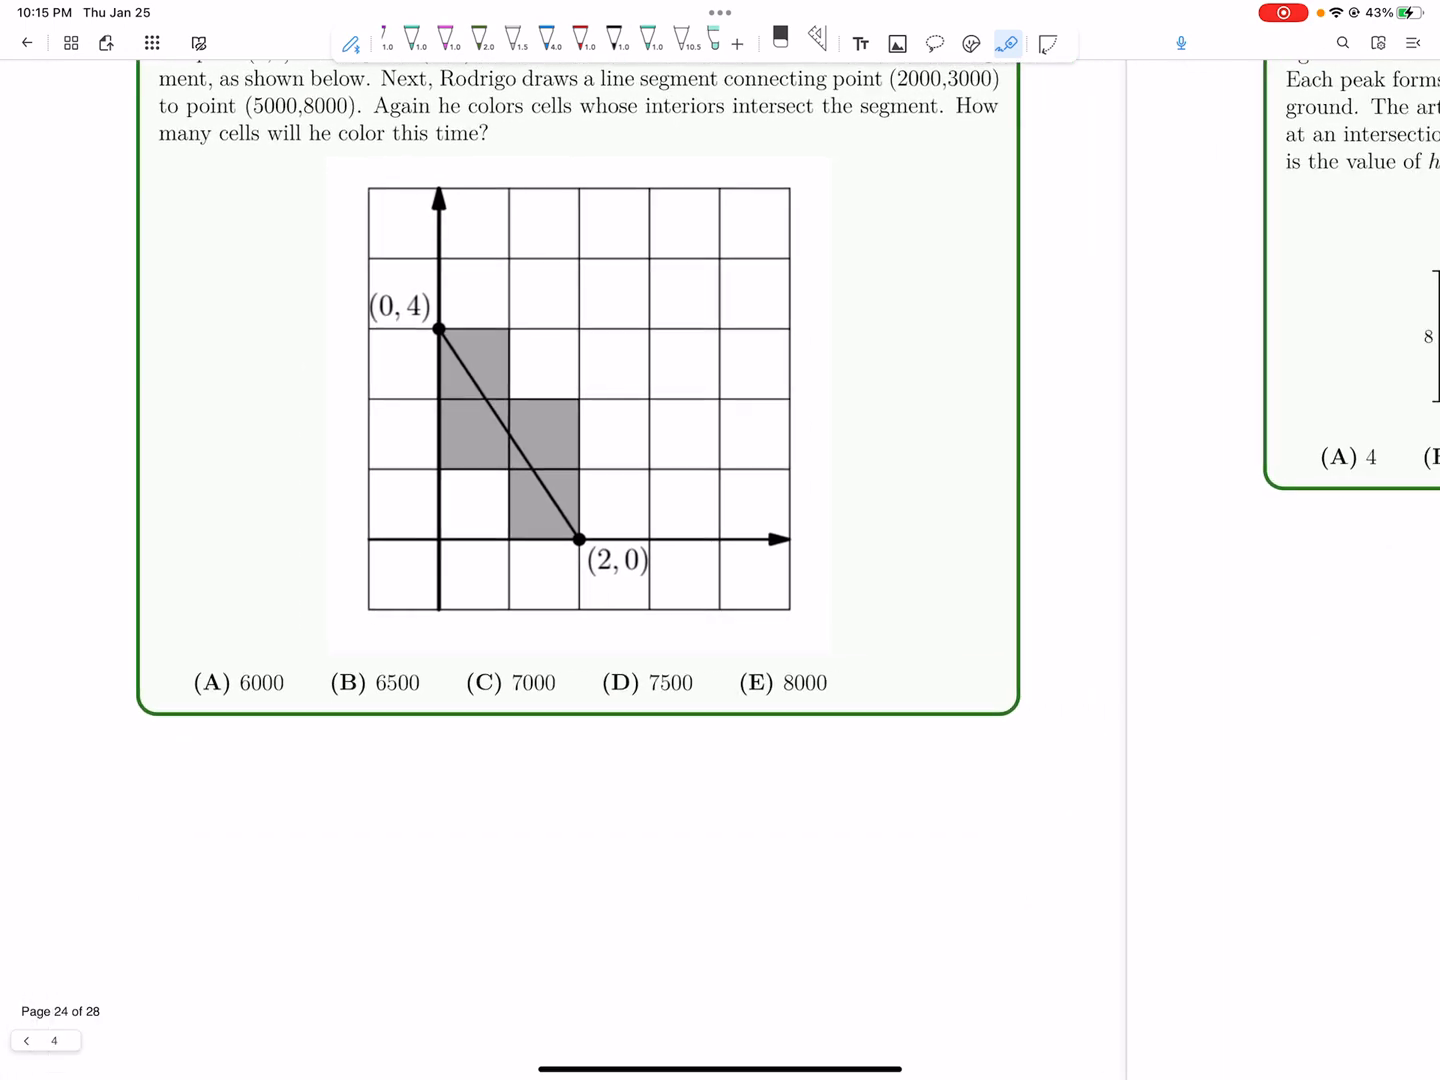
pyautogui.click(548, 38)
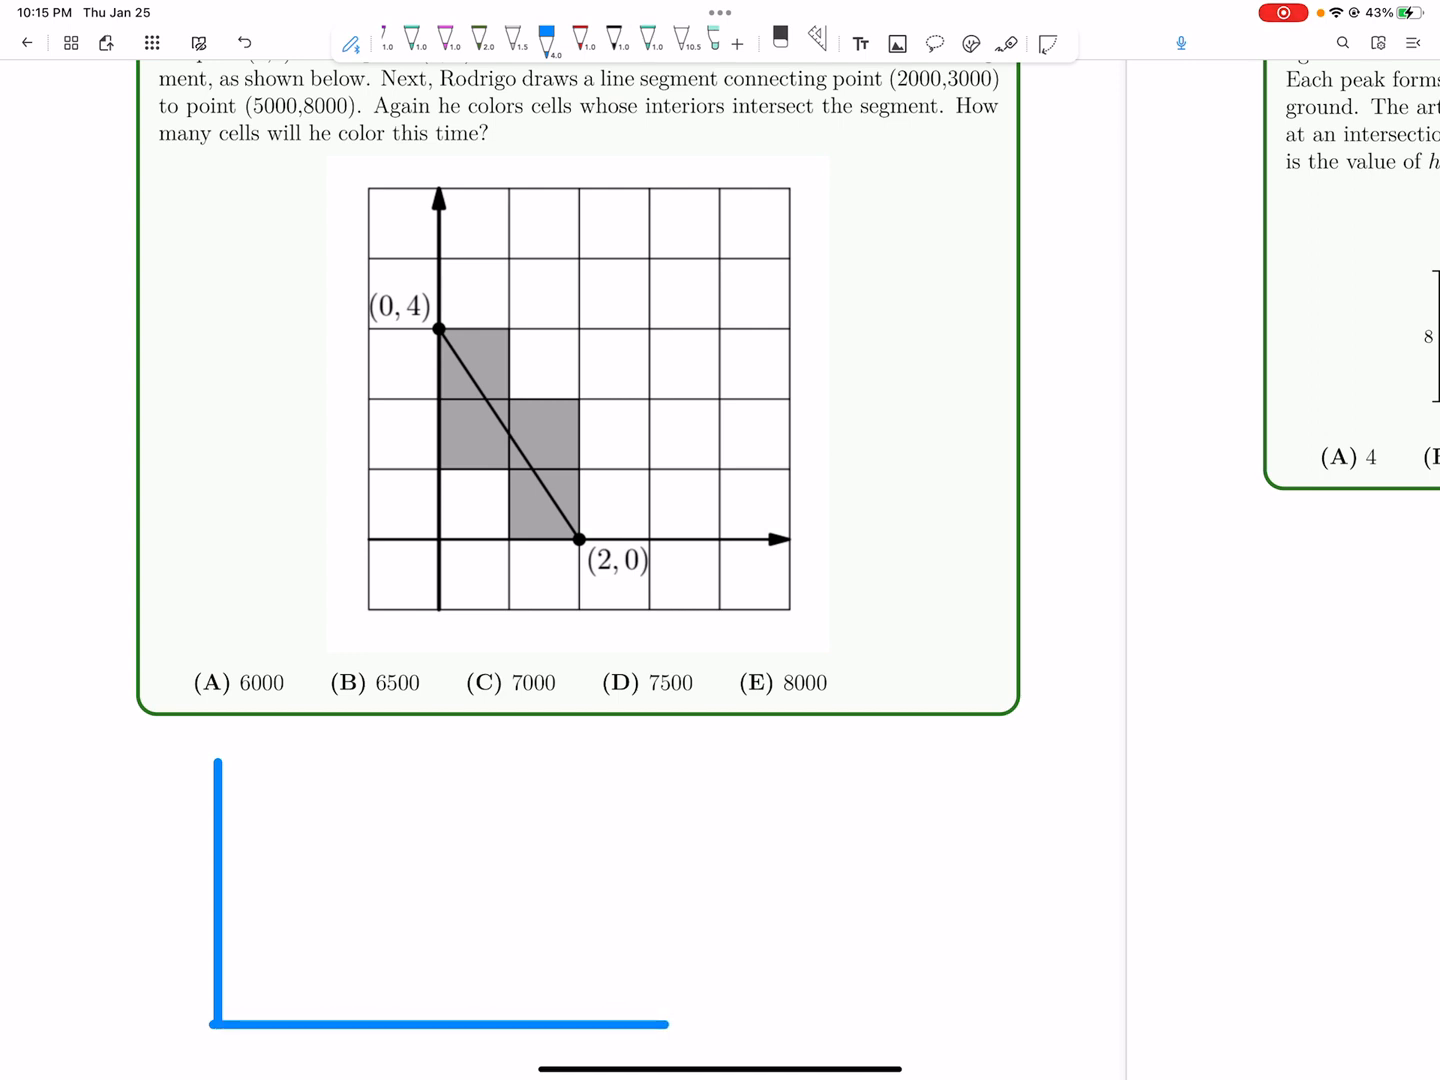
# - Mark and label the endpoints (2000,3000) and (5000,8000) in pink ink
pyautogui.click(444, 42)
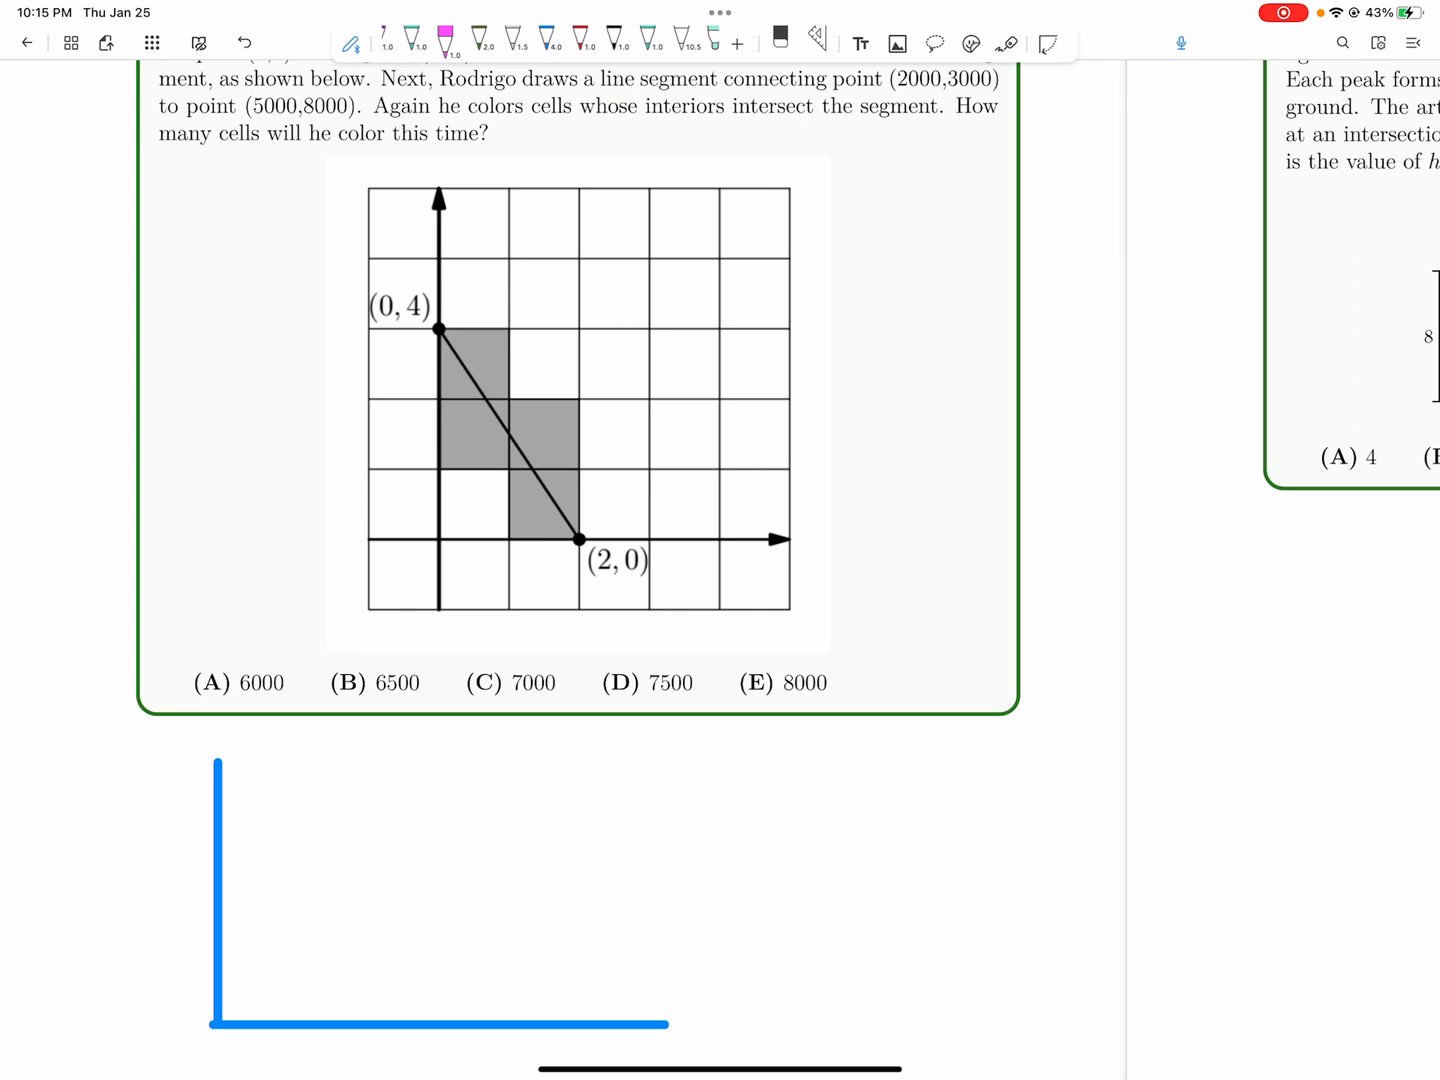
pyautogui.click(278, 882)
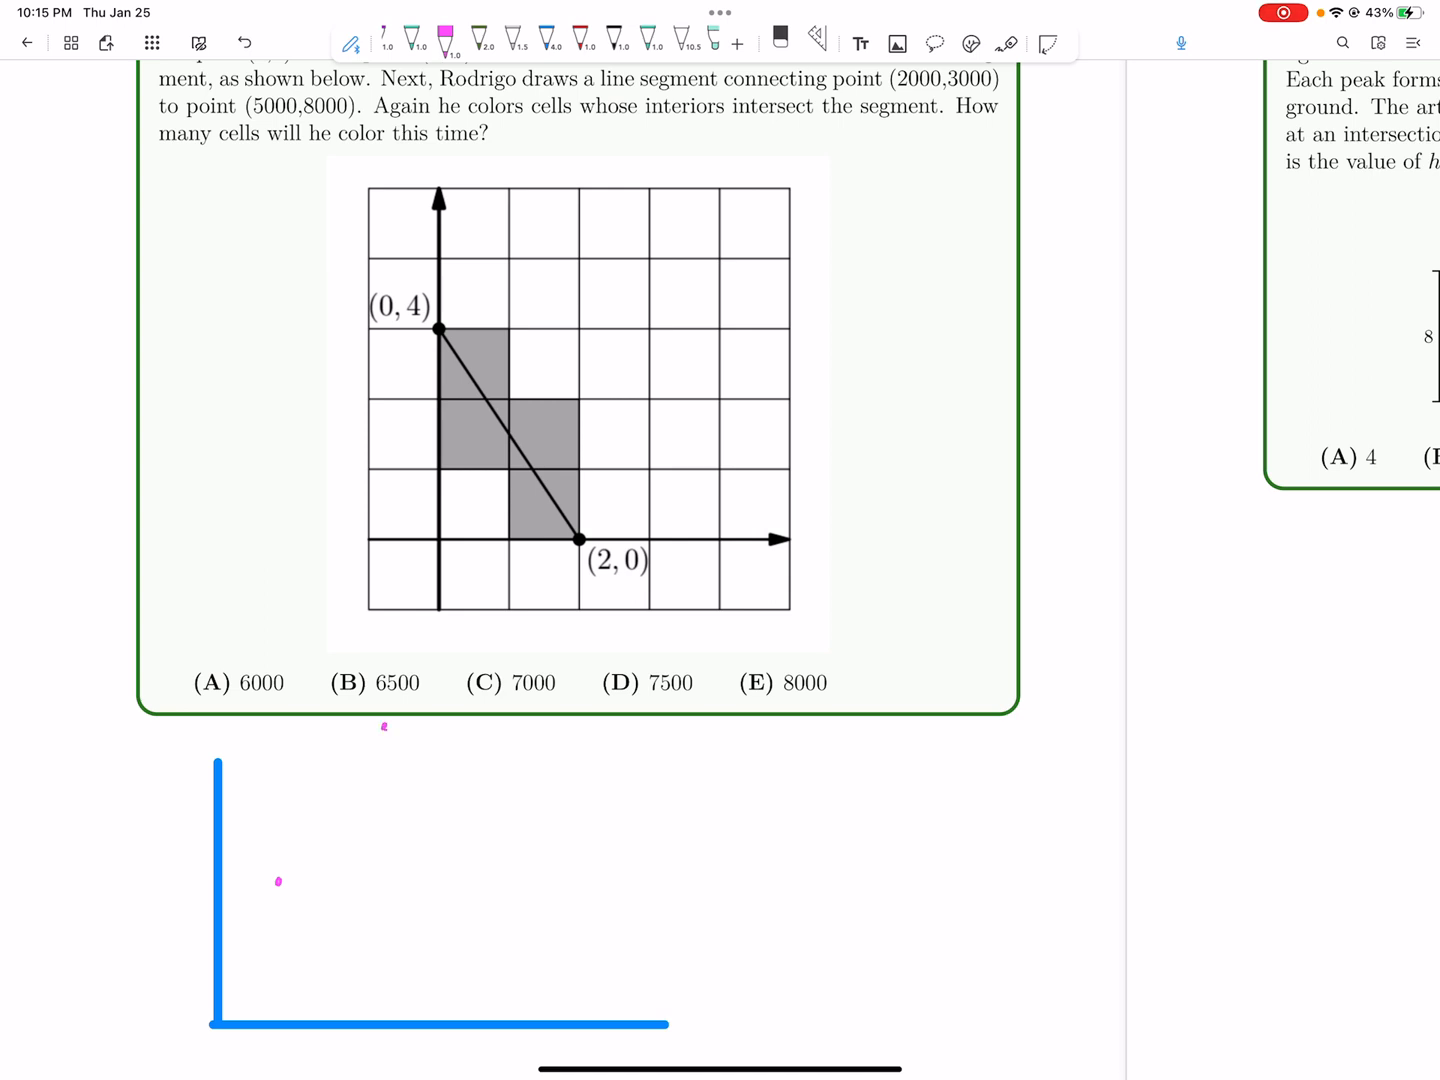
pyautogui.click(1008, 44)
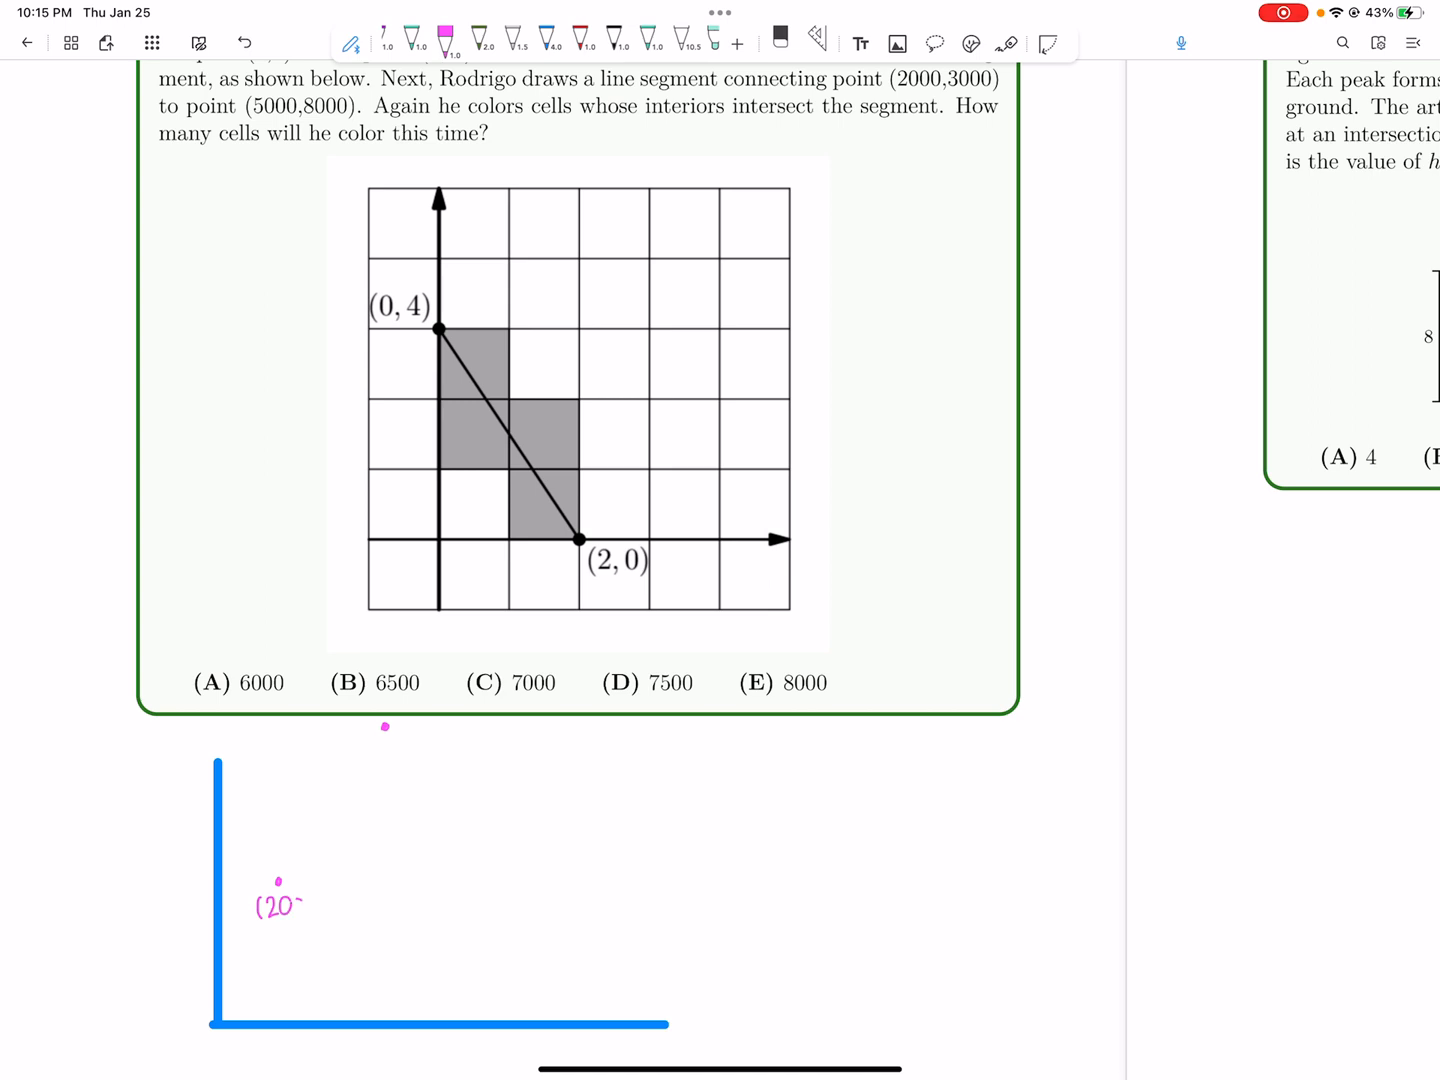
pyautogui.write('00,30')
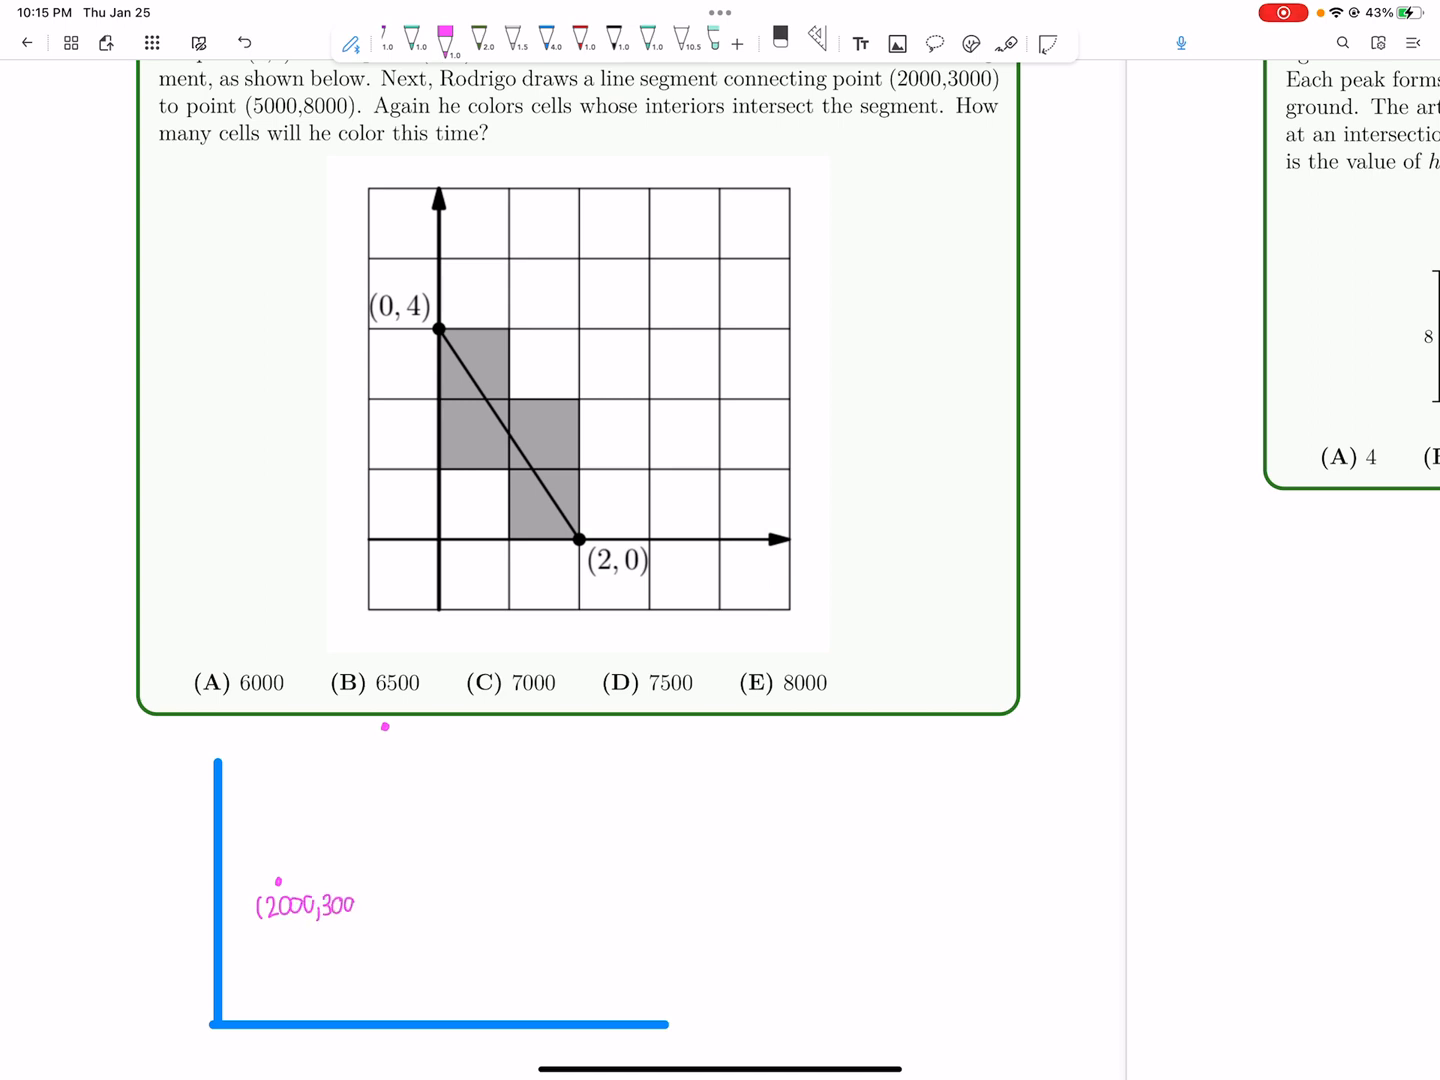
pyautogui.write('0)')
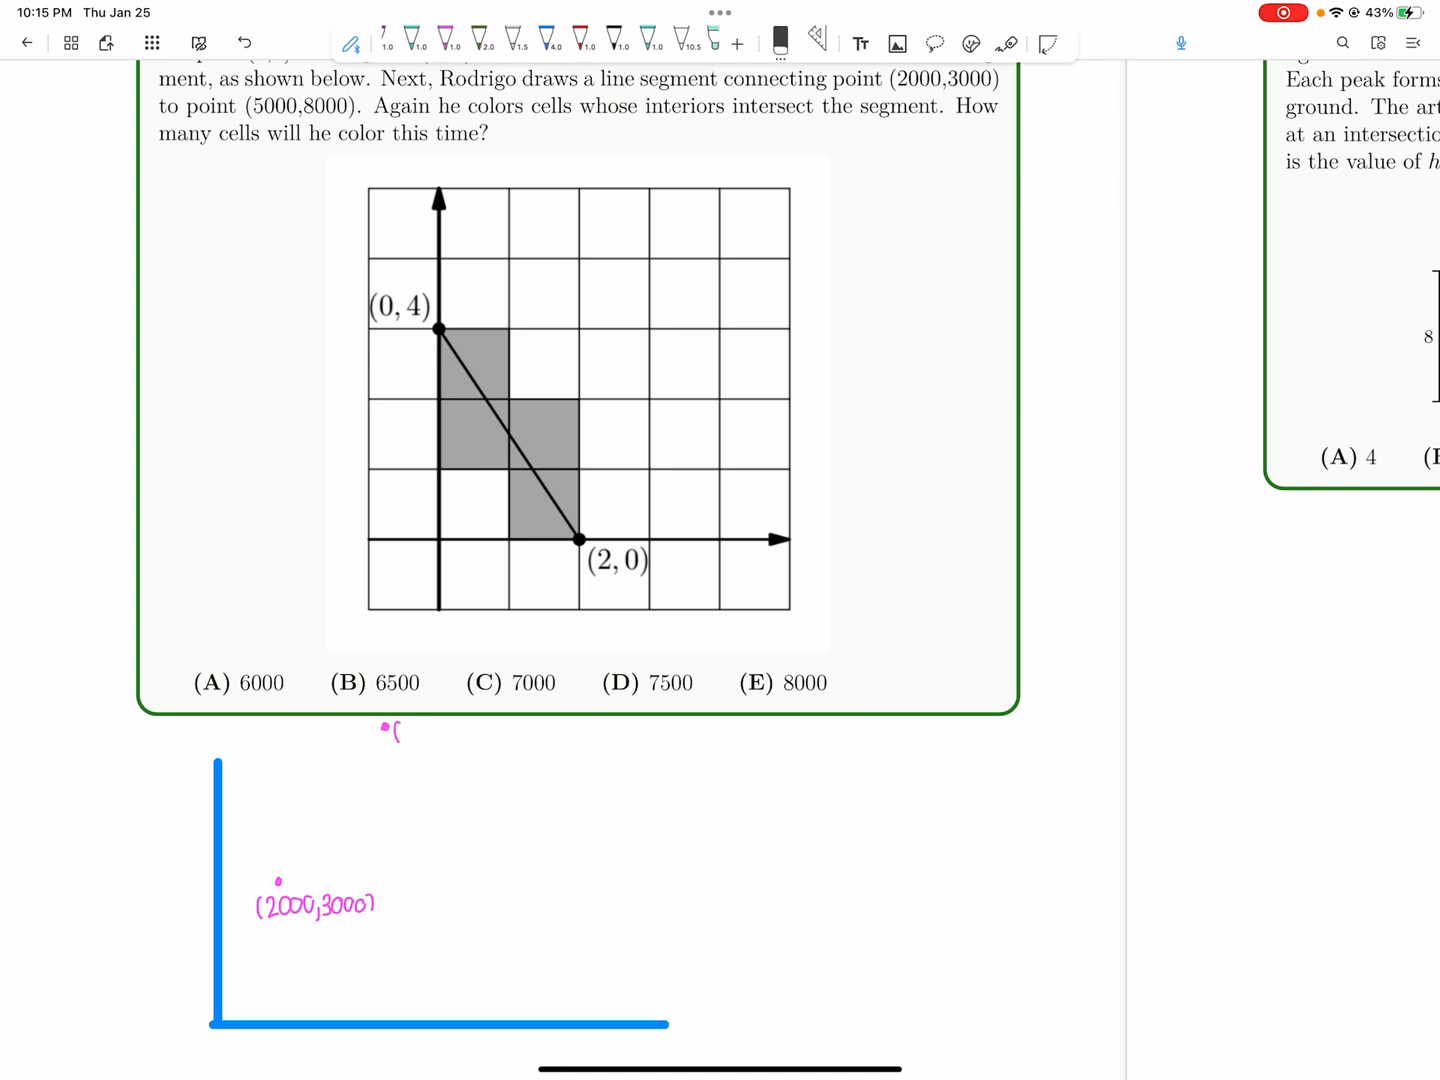
pyautogui.write('(500')
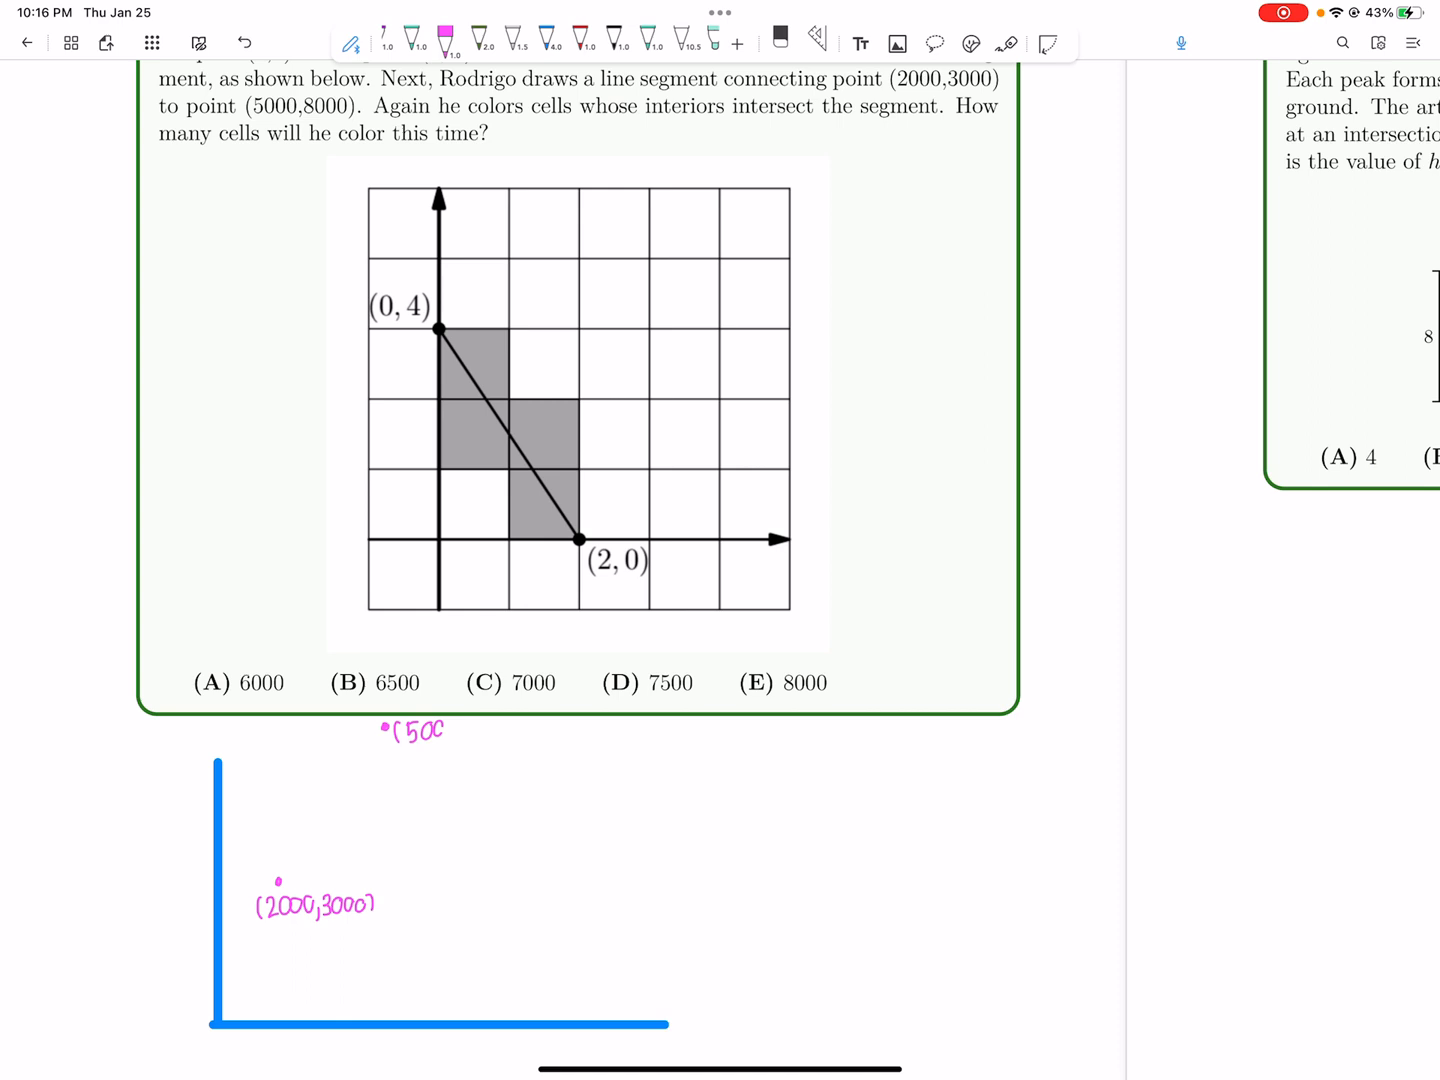
pyautogui.write('00,80')
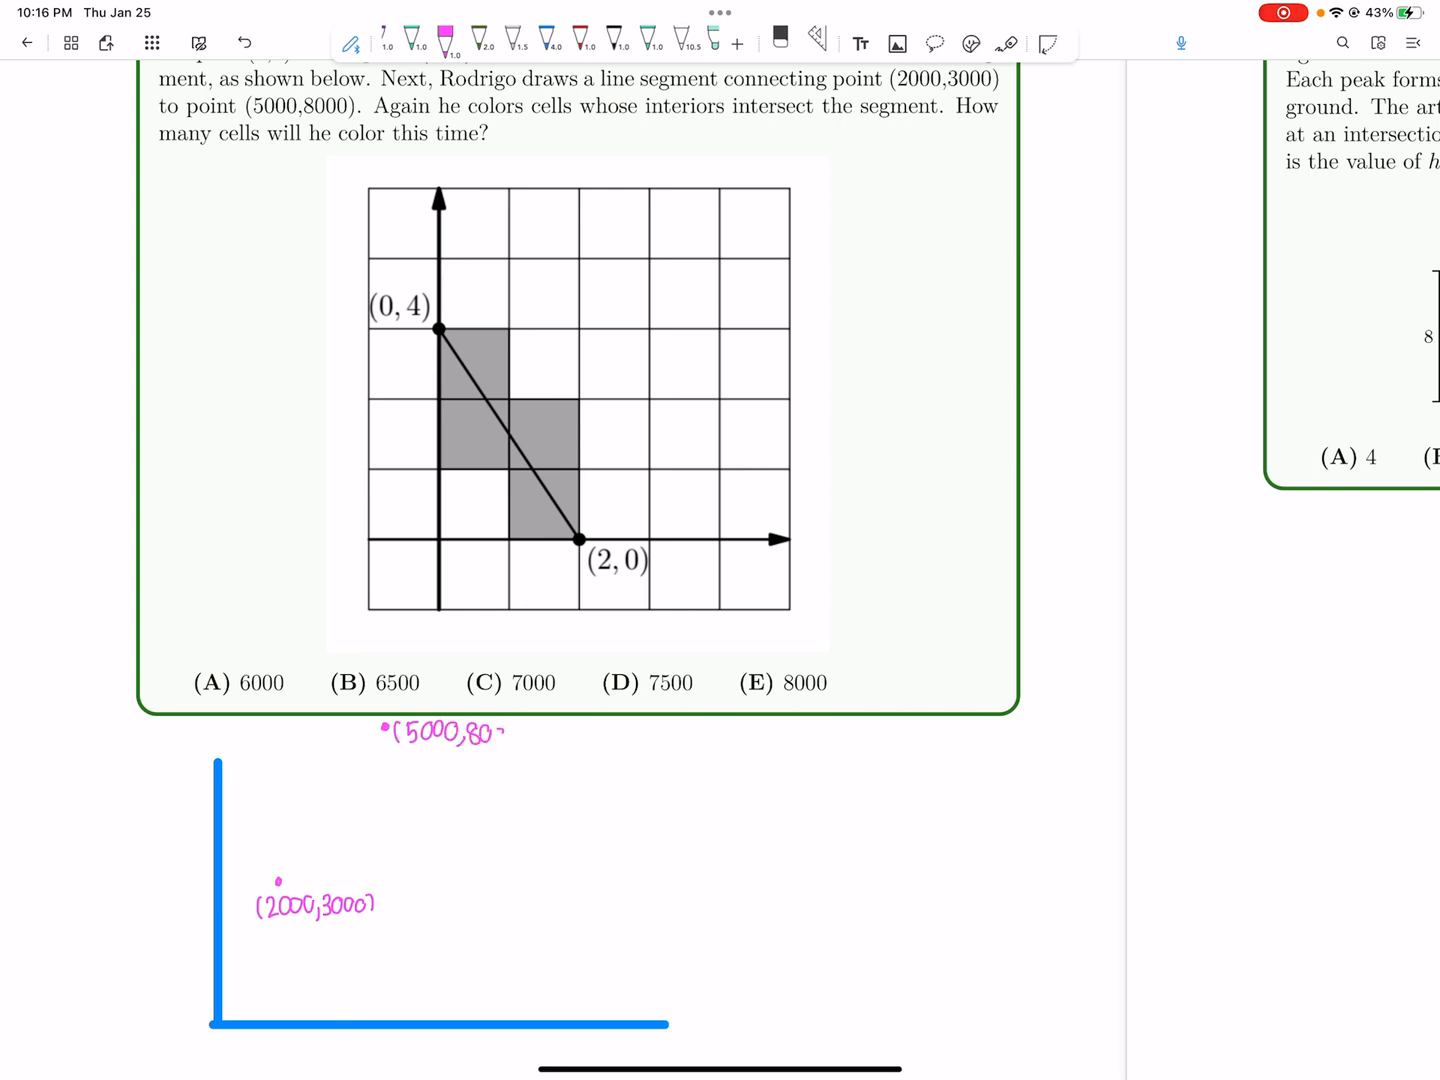
pyautogui.write('000)')
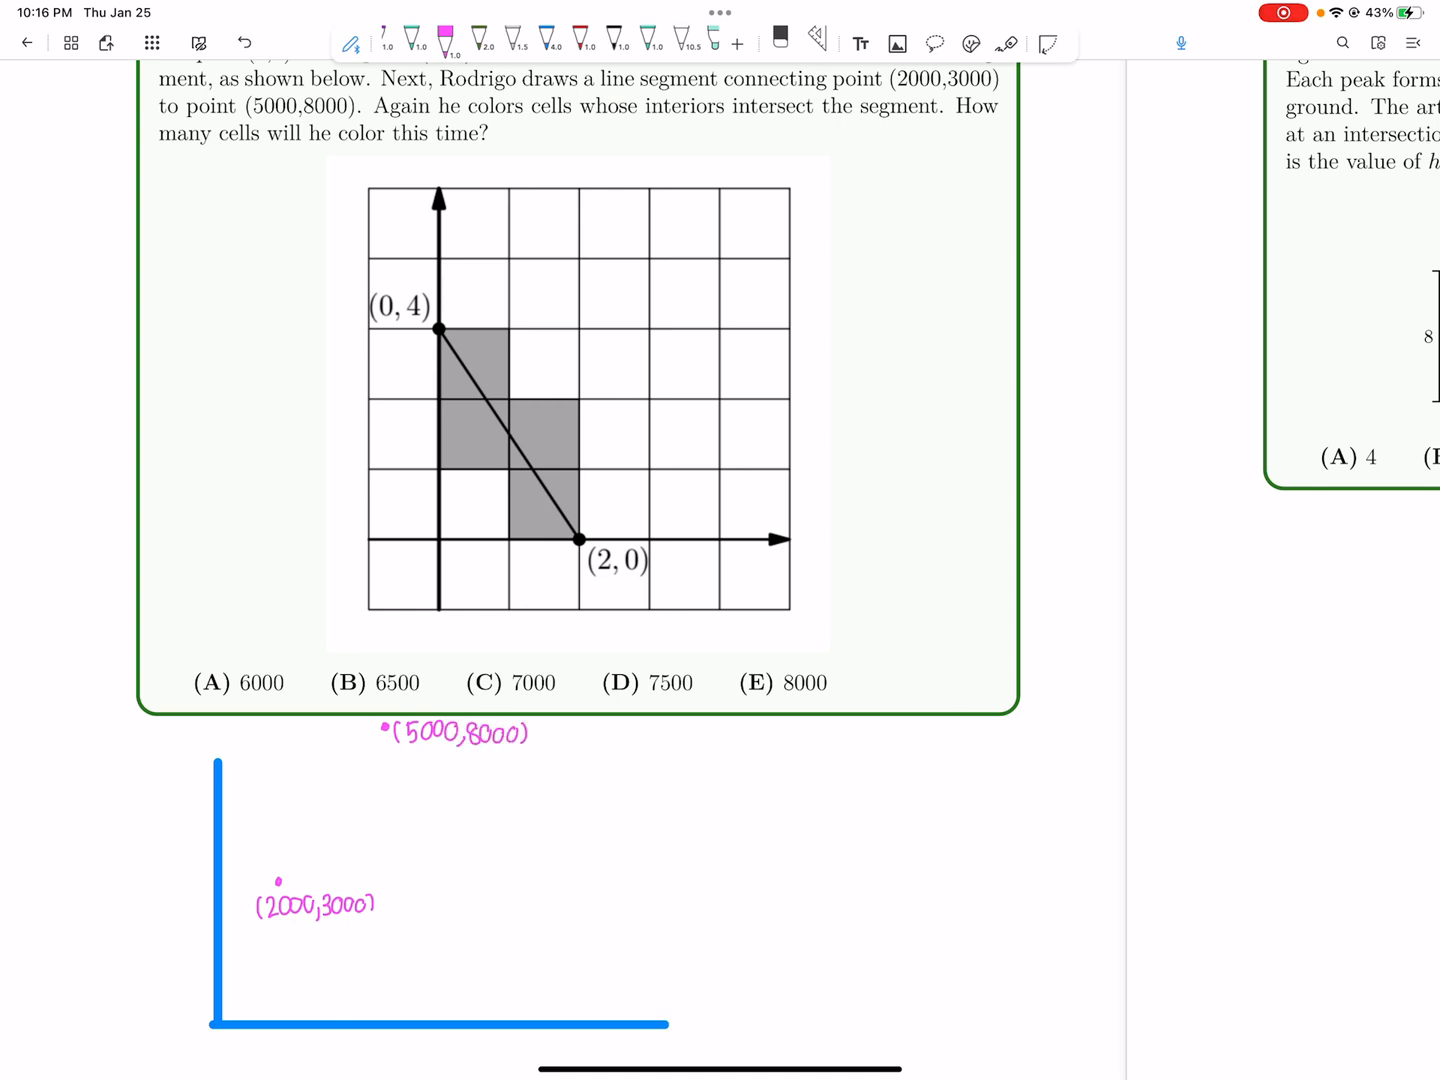
# - Join the points with purple right-angle legs labelled 3000 and 5000
pyautogui.click(548, 42)
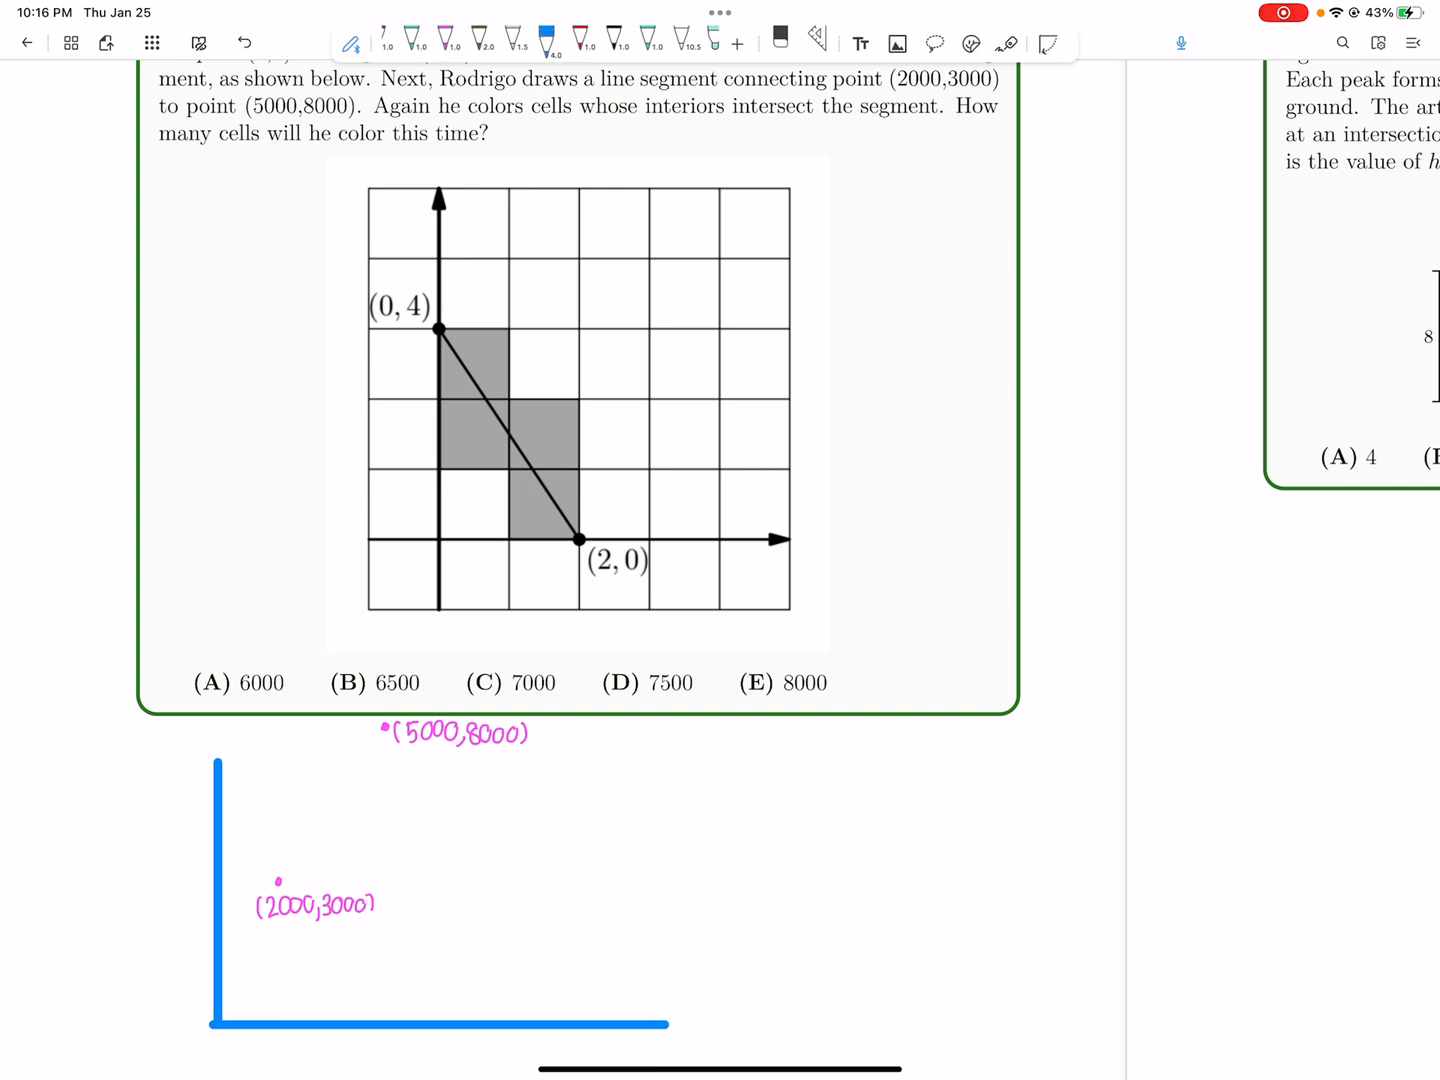
pyautogui.click(480, 40)
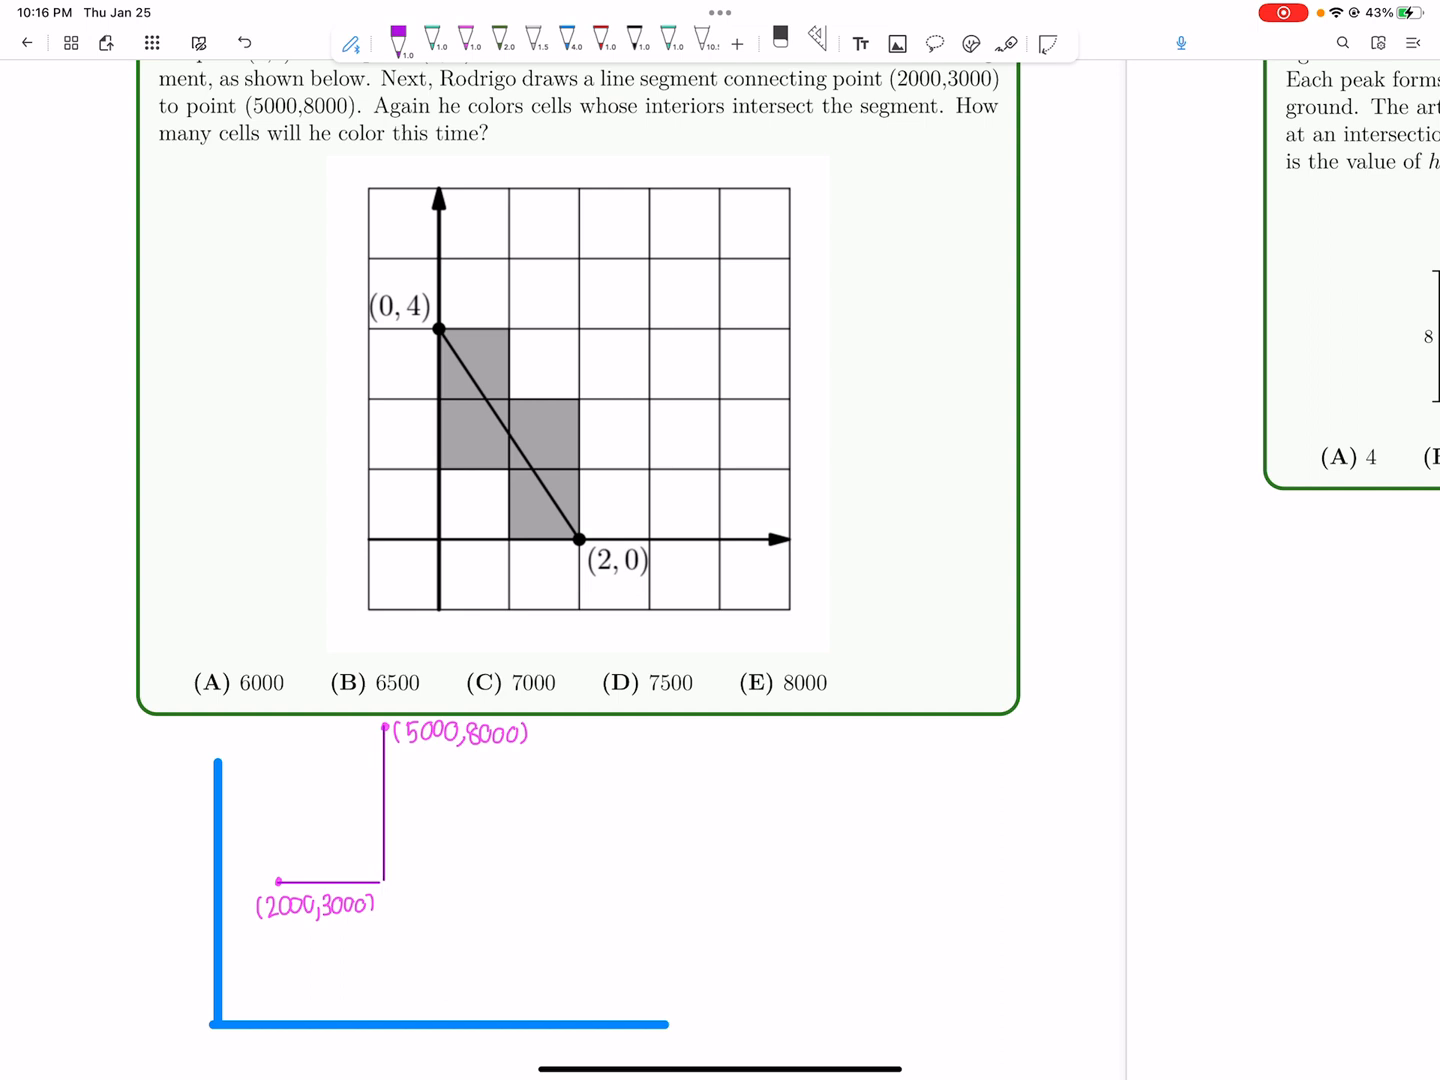
pyautogui.write('3000')
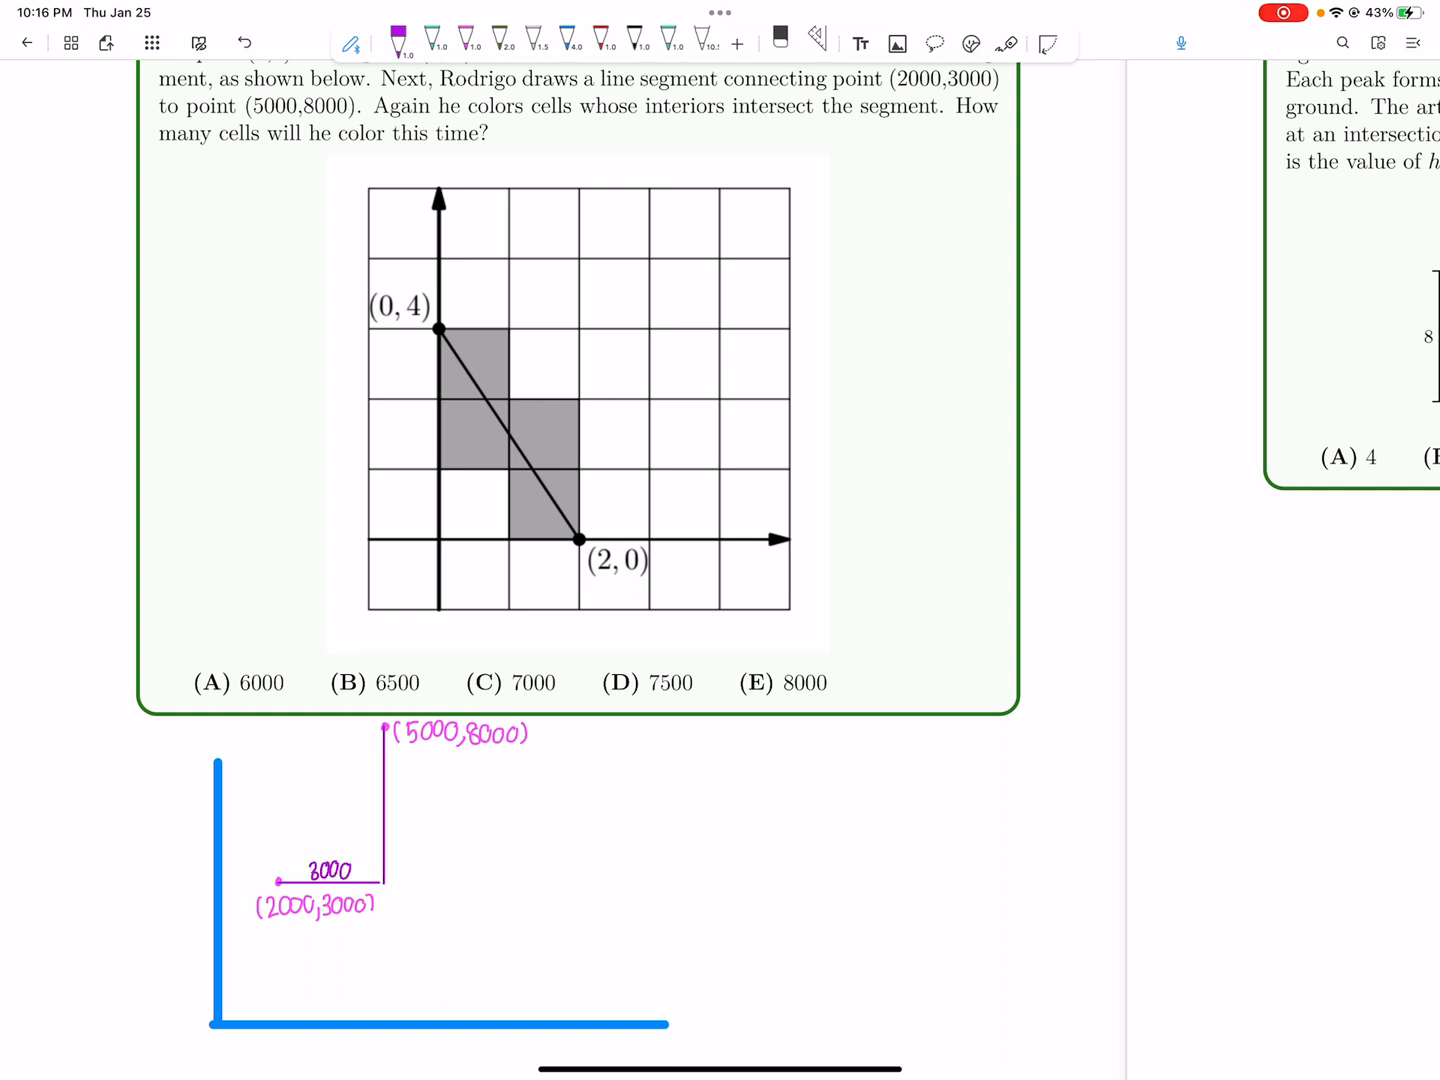
pyautogui.write('5000')
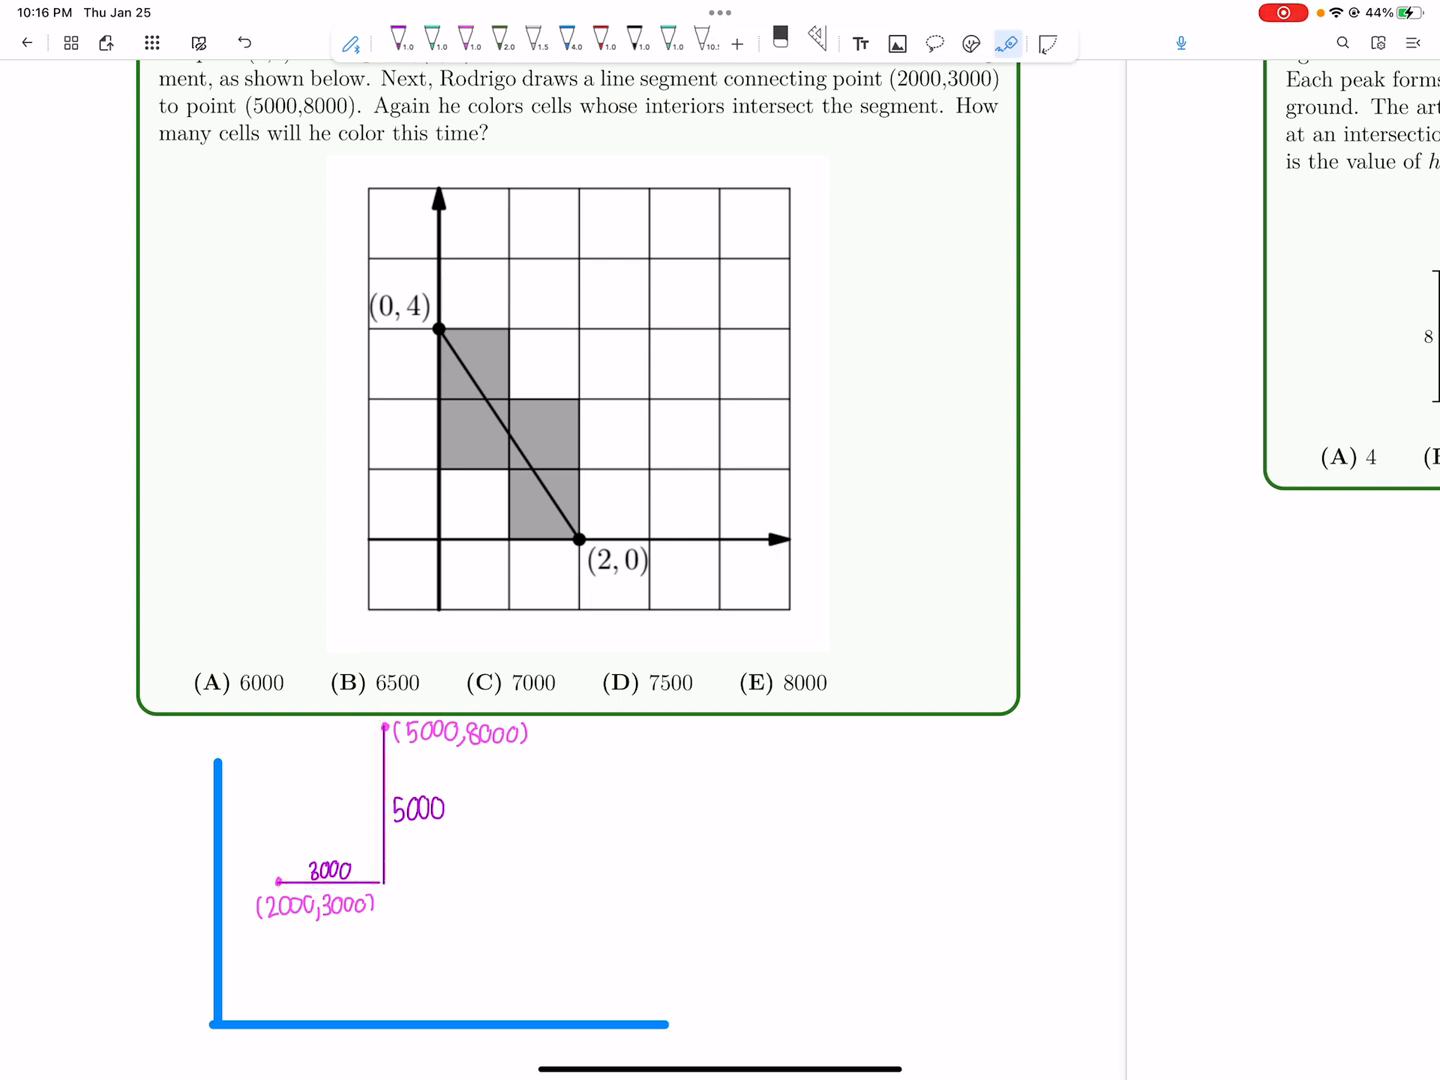
# - Draw a small red triangle labelled 3 and 5 at (2000,3000) and a pink staircase path below
pyautogui.scroll(-3)
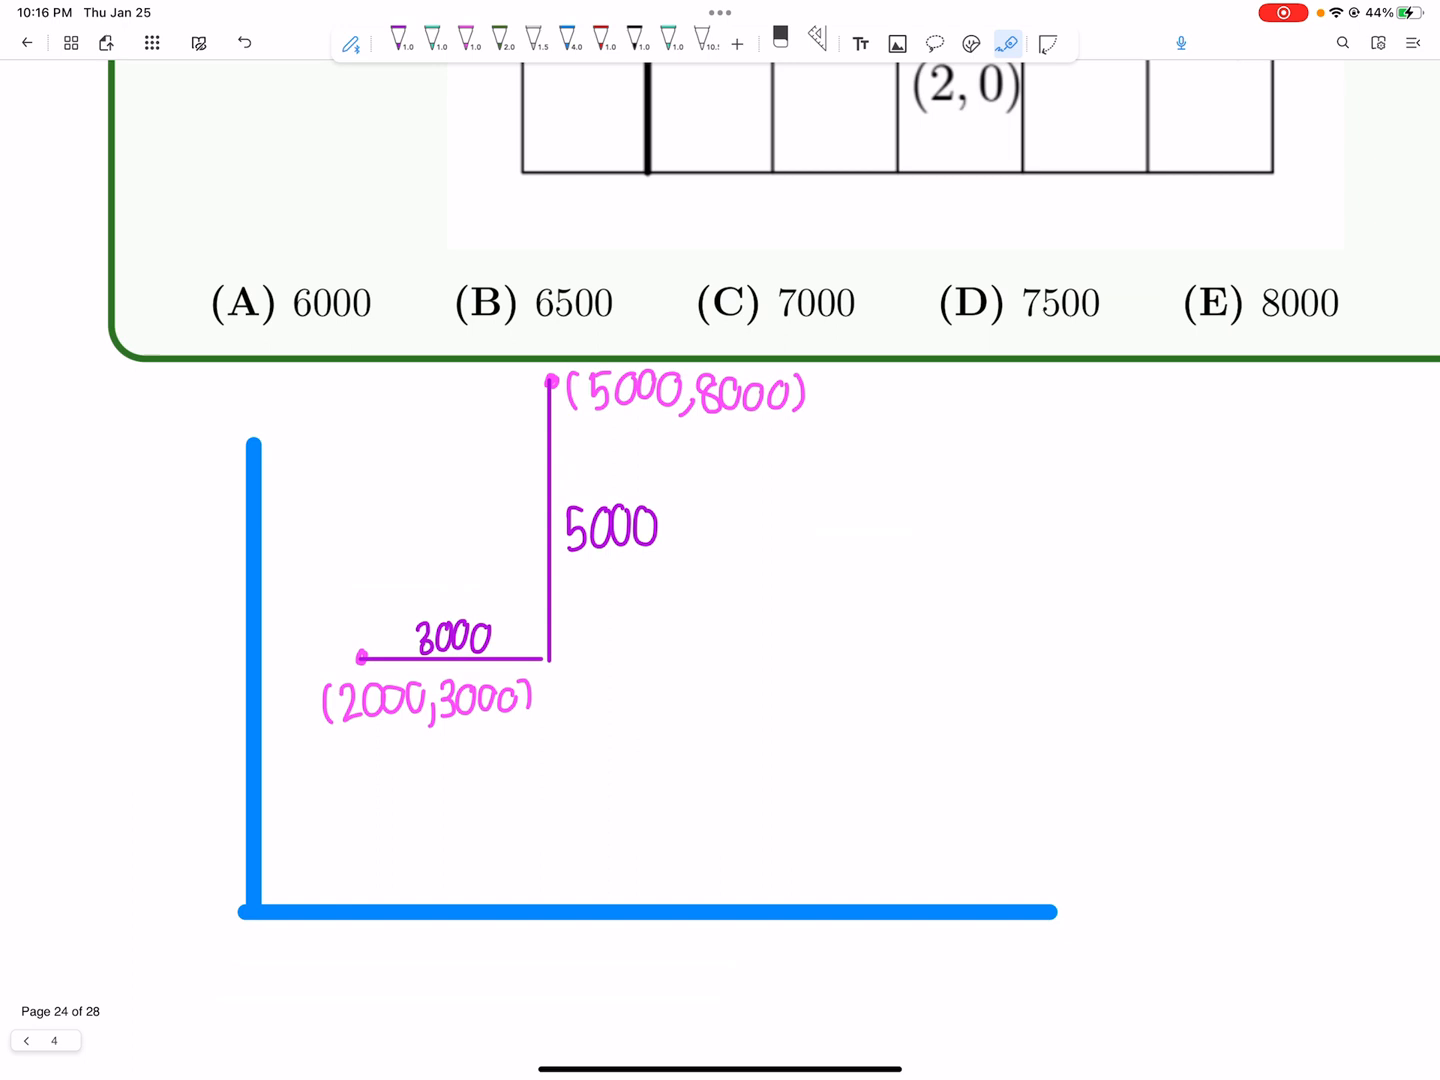
pyautogui.scroll(3)
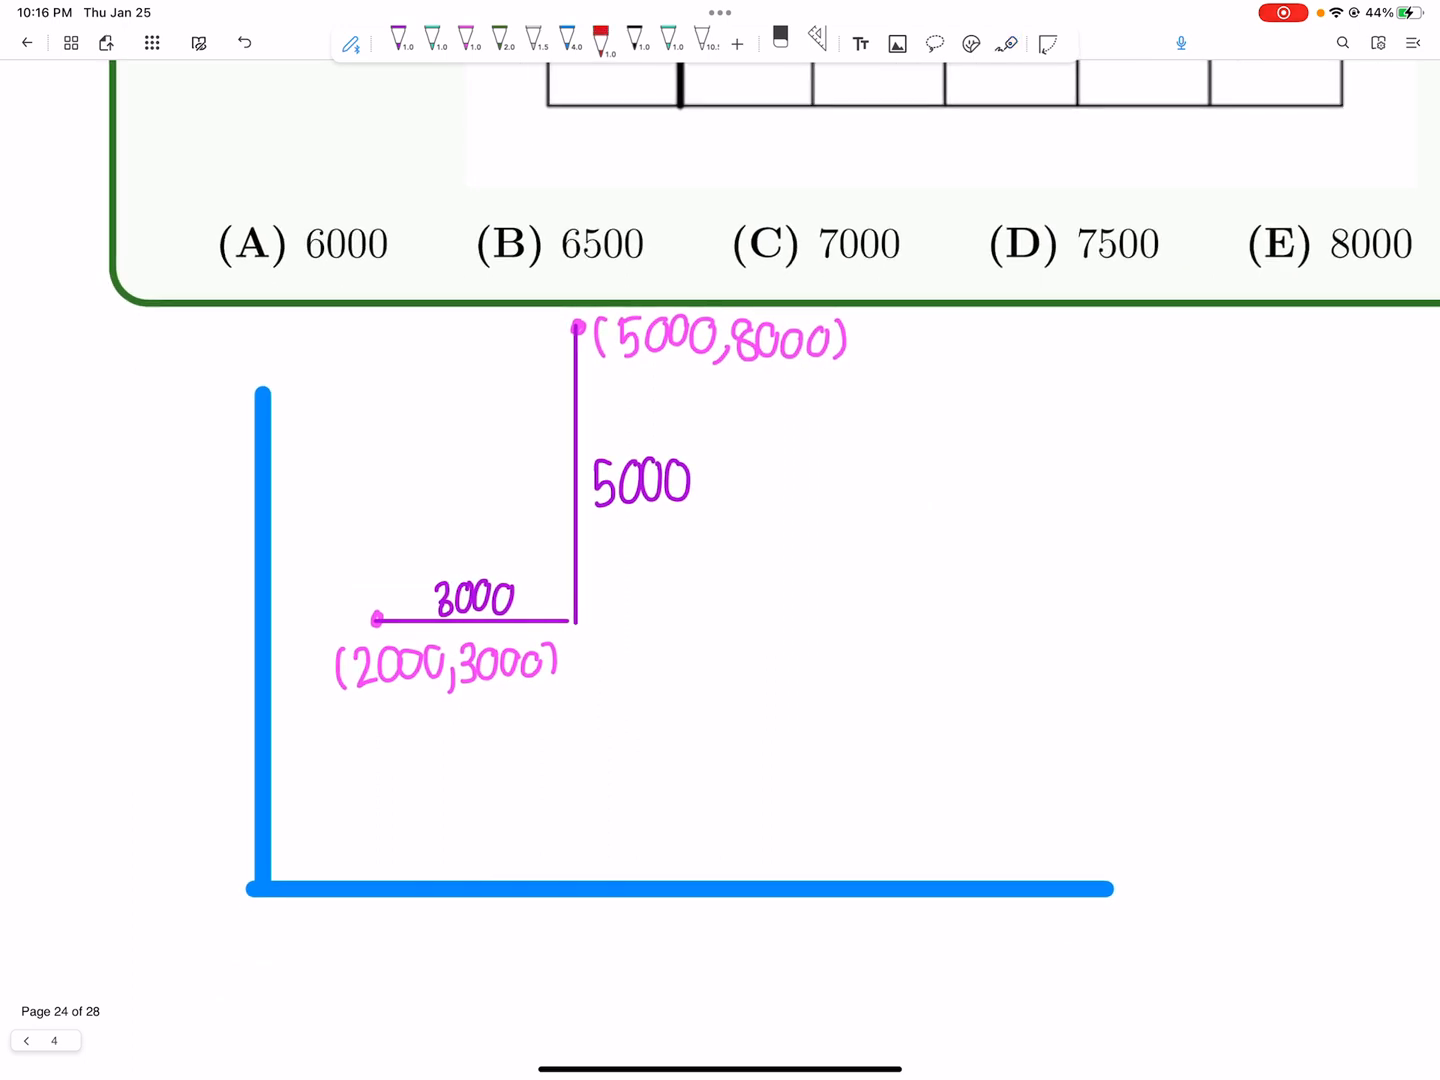
pyautogui.scroll(3)
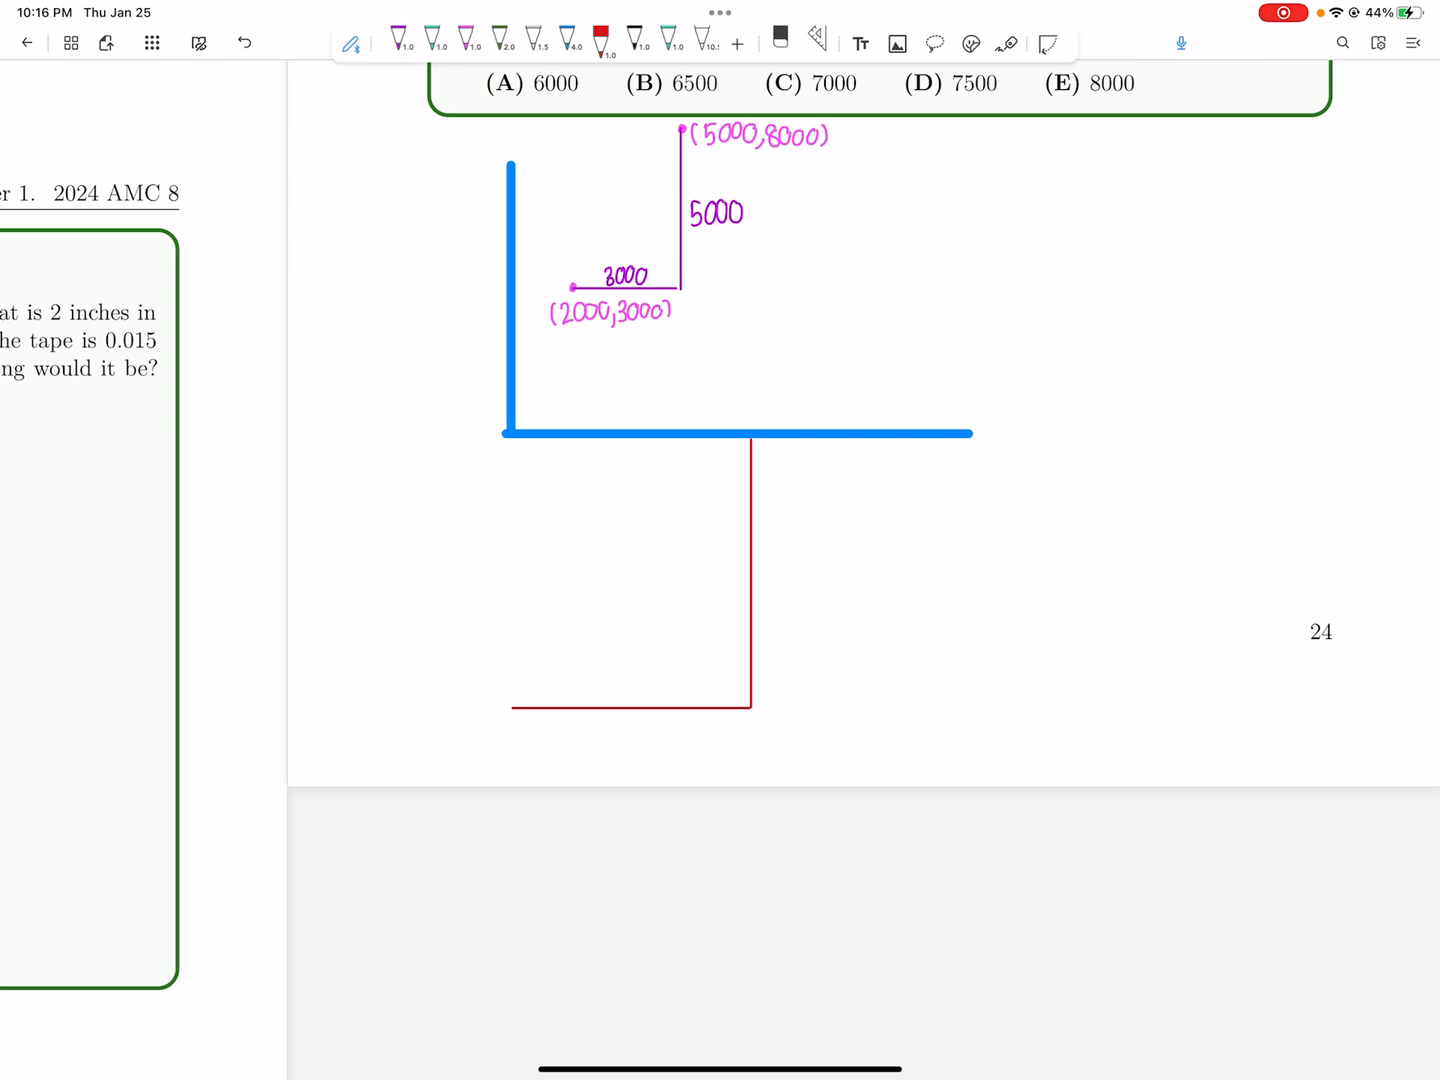
pyautogui.click(466, 44)
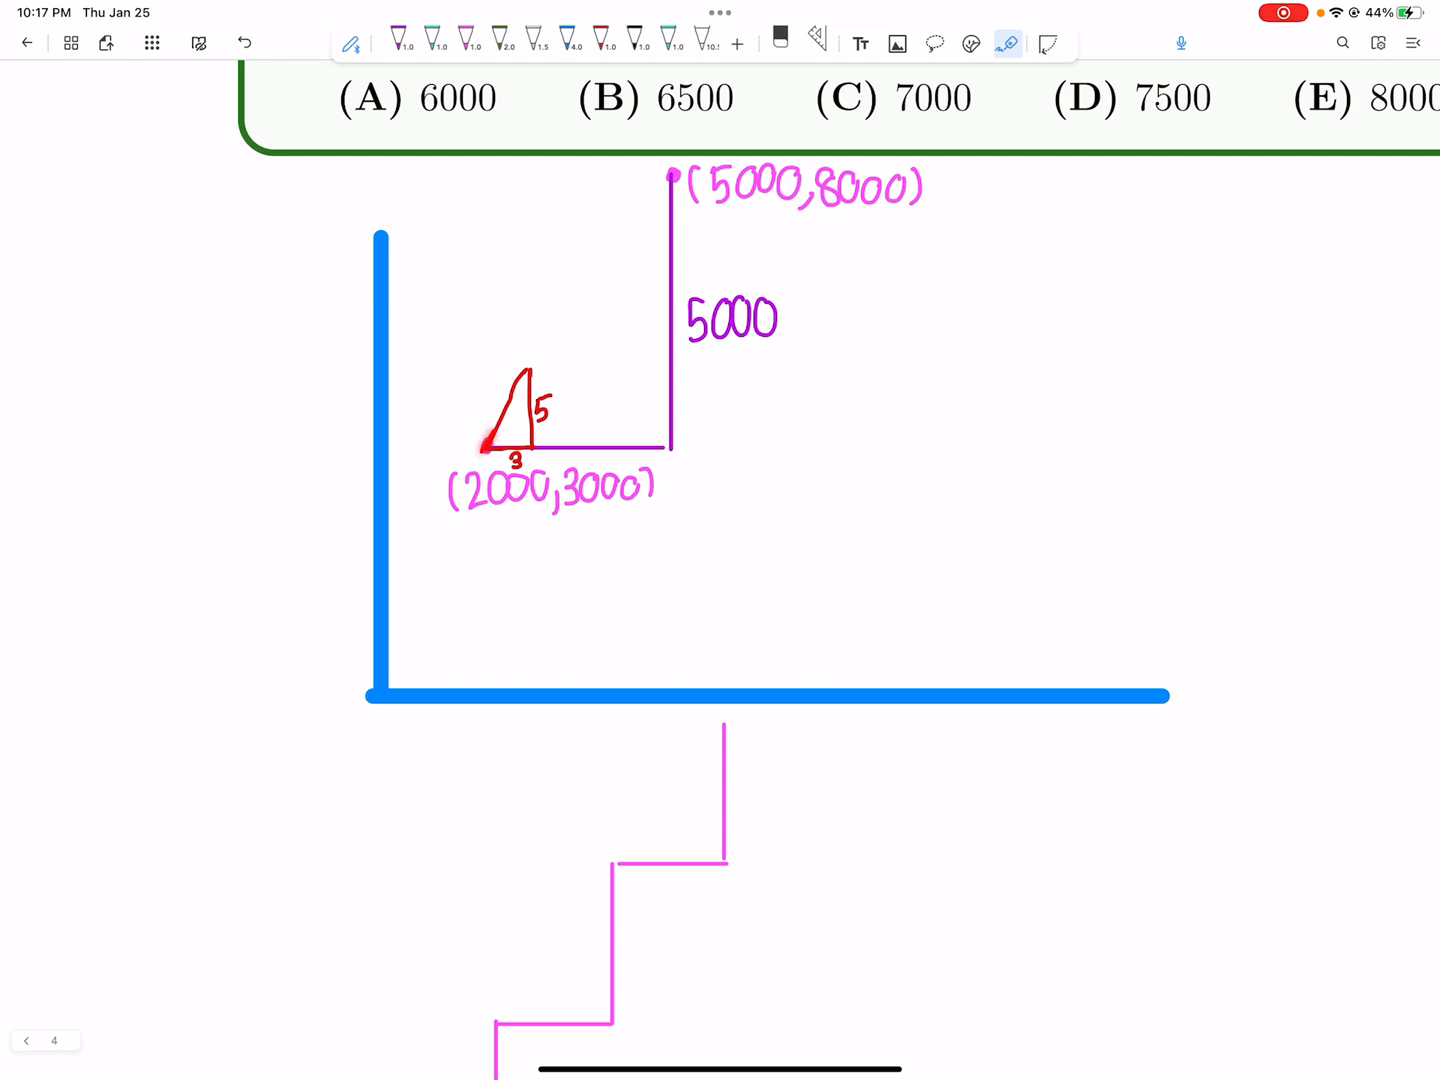
pyautogui.click(486, 456)
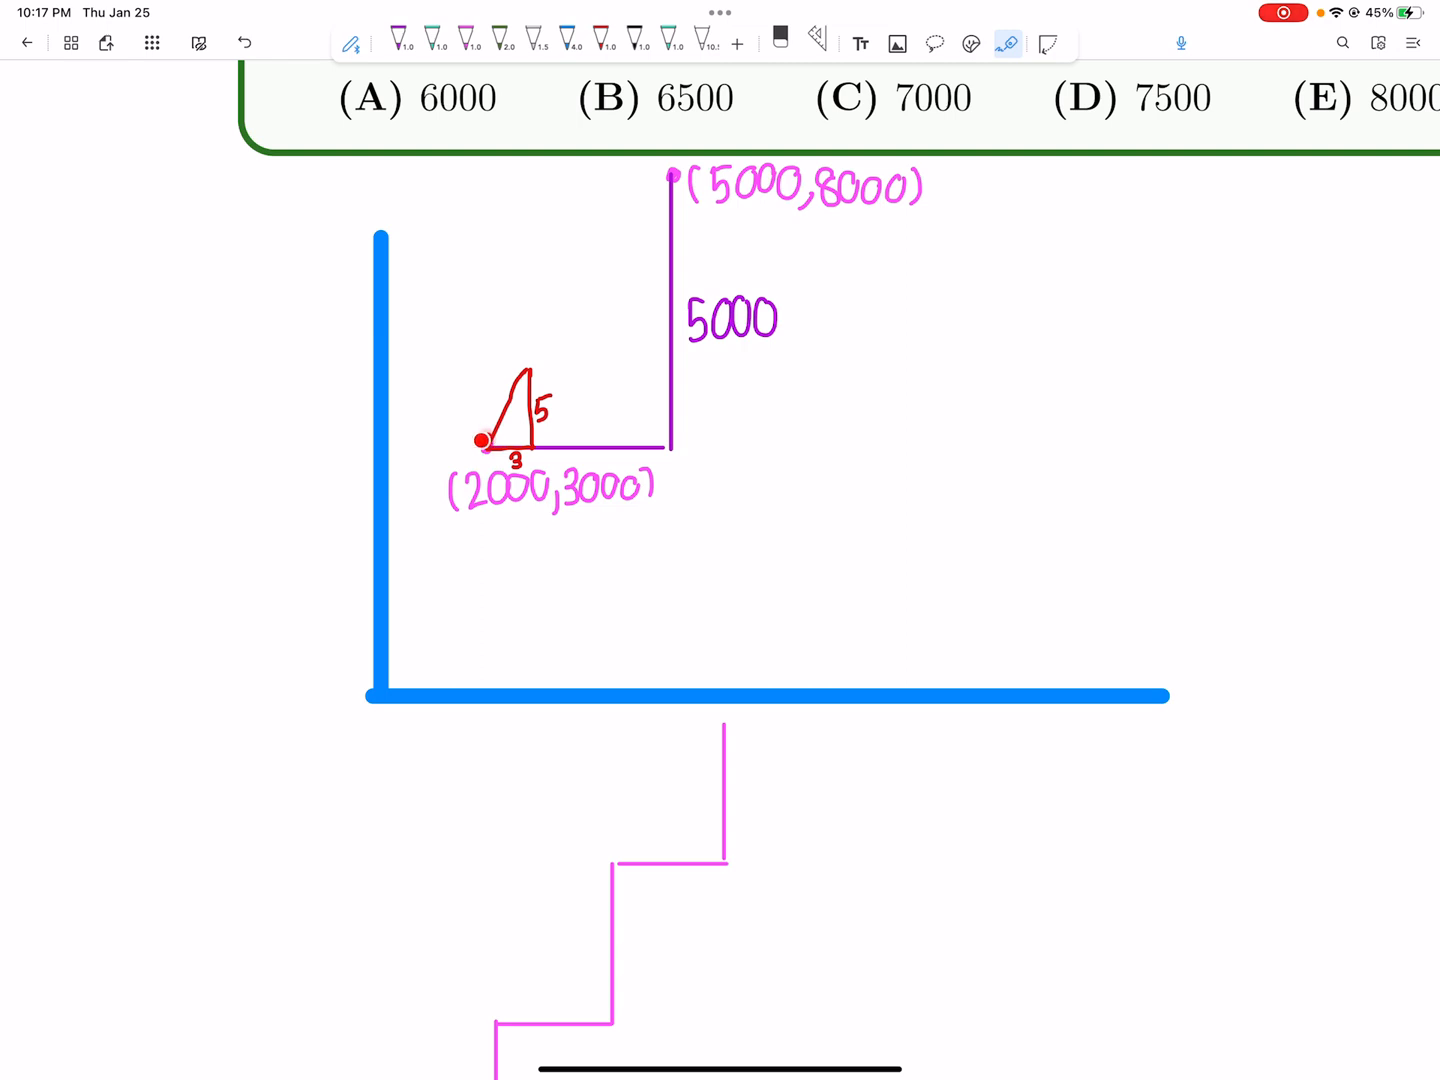
pyautogui.scroll(-3)
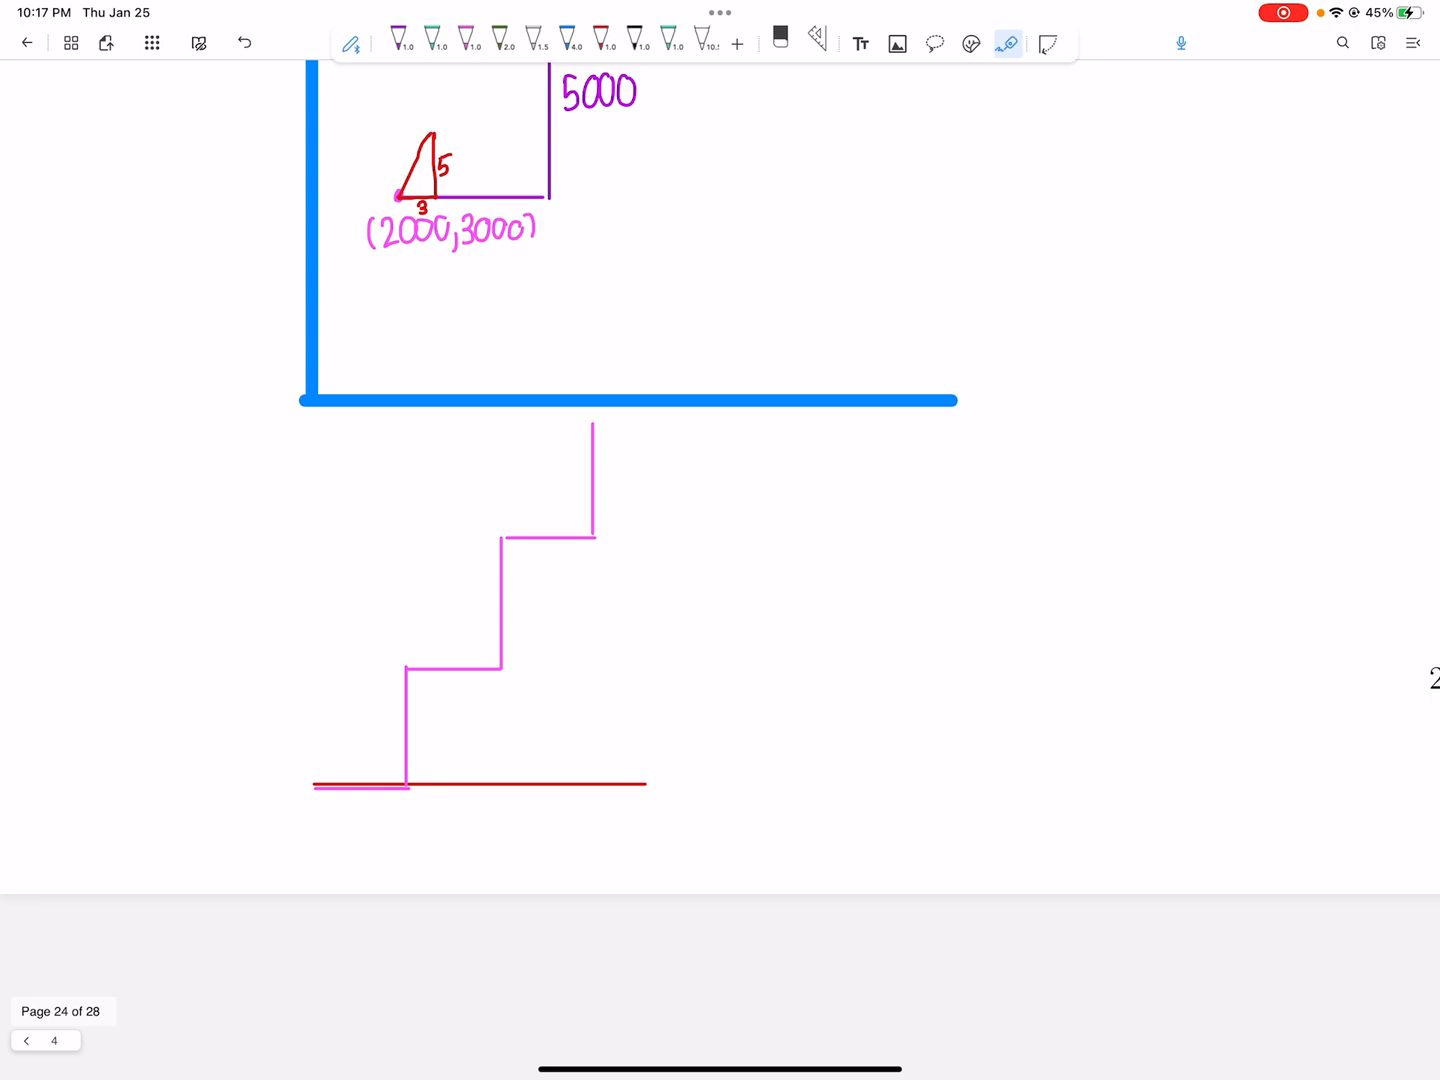
# - Draw a red grid with a thick blue diagonal, point out its start, then erase the sketch
pyautogui.click(780, 44)
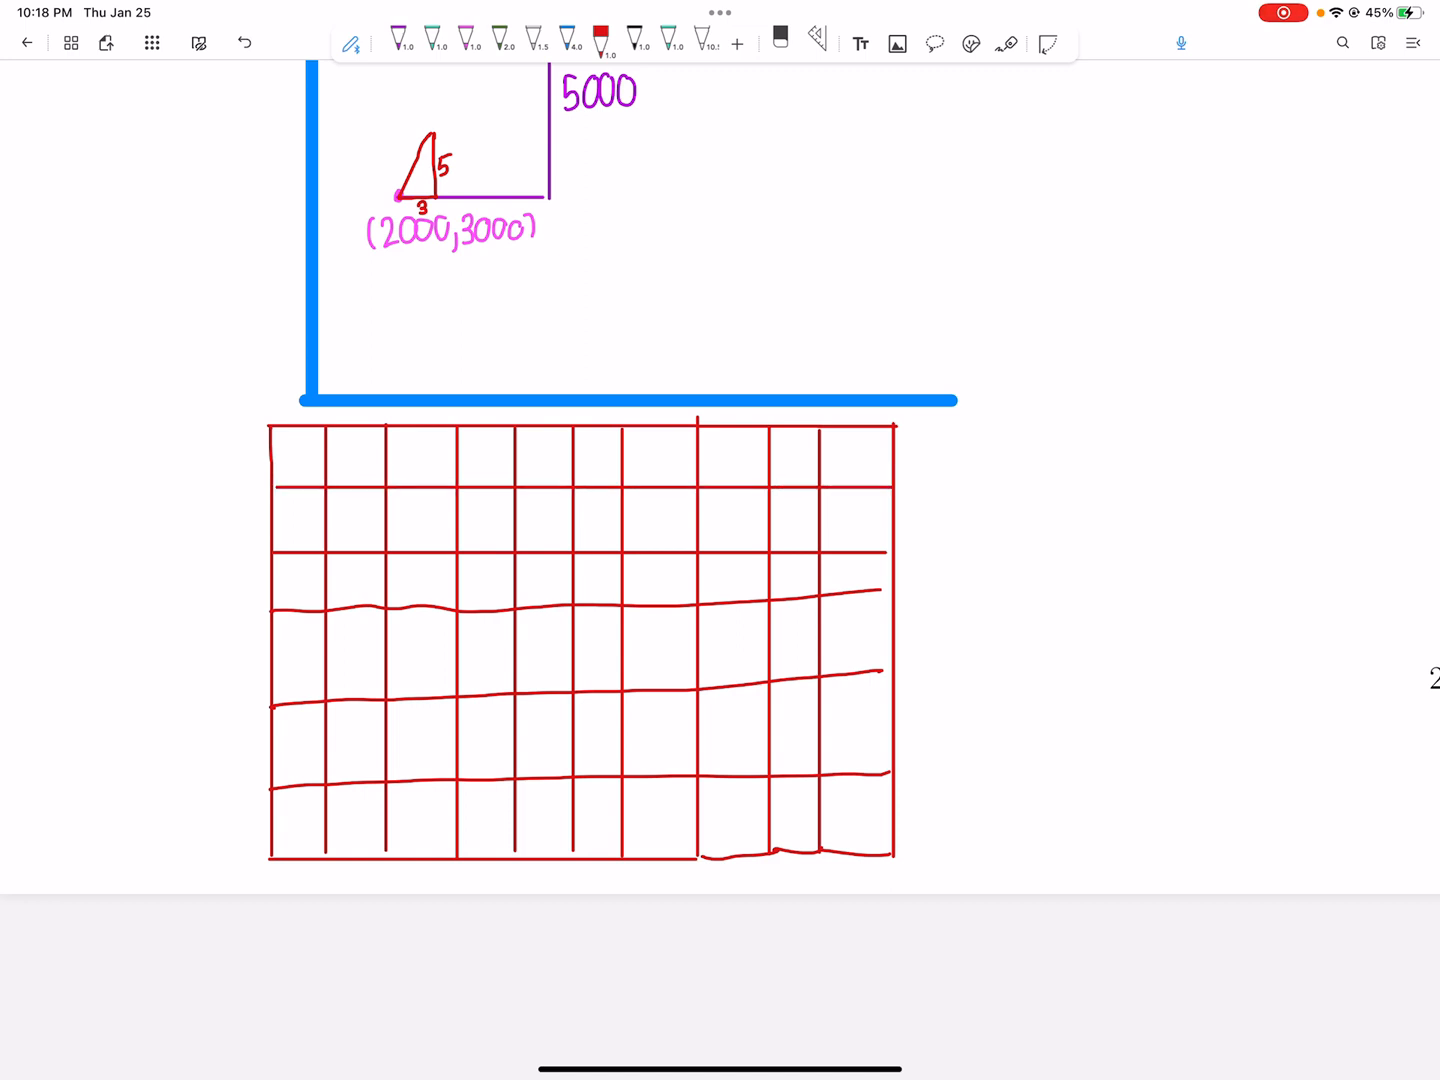
pyautogui.click(568, 44)
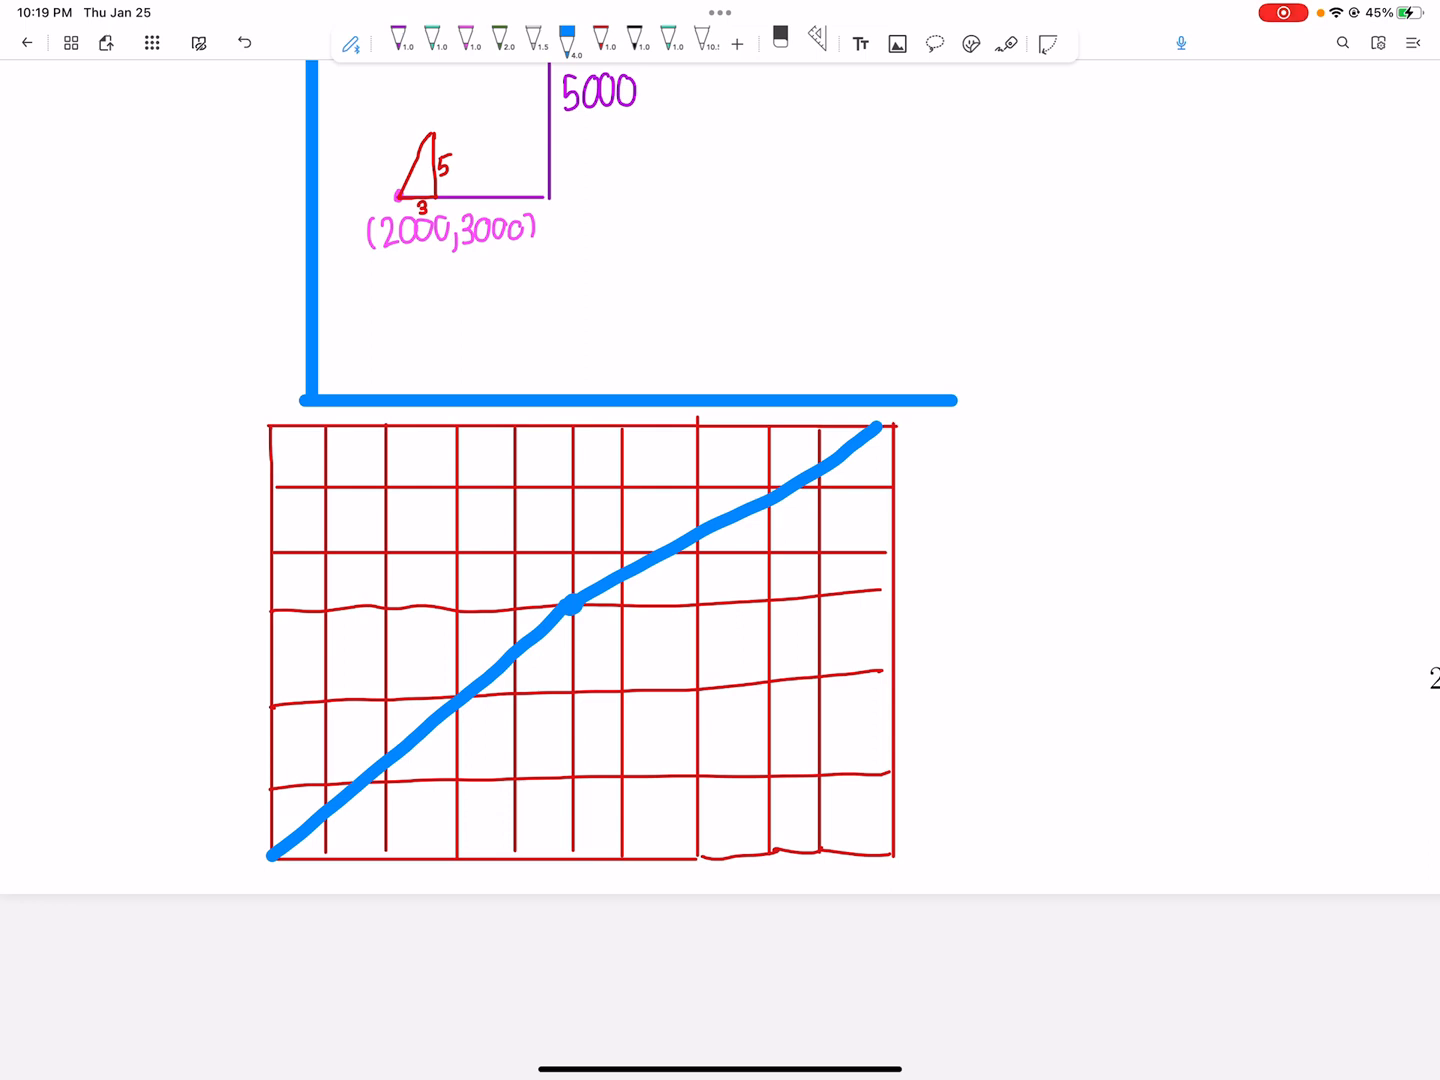
pyautogui.click(1008, 44)
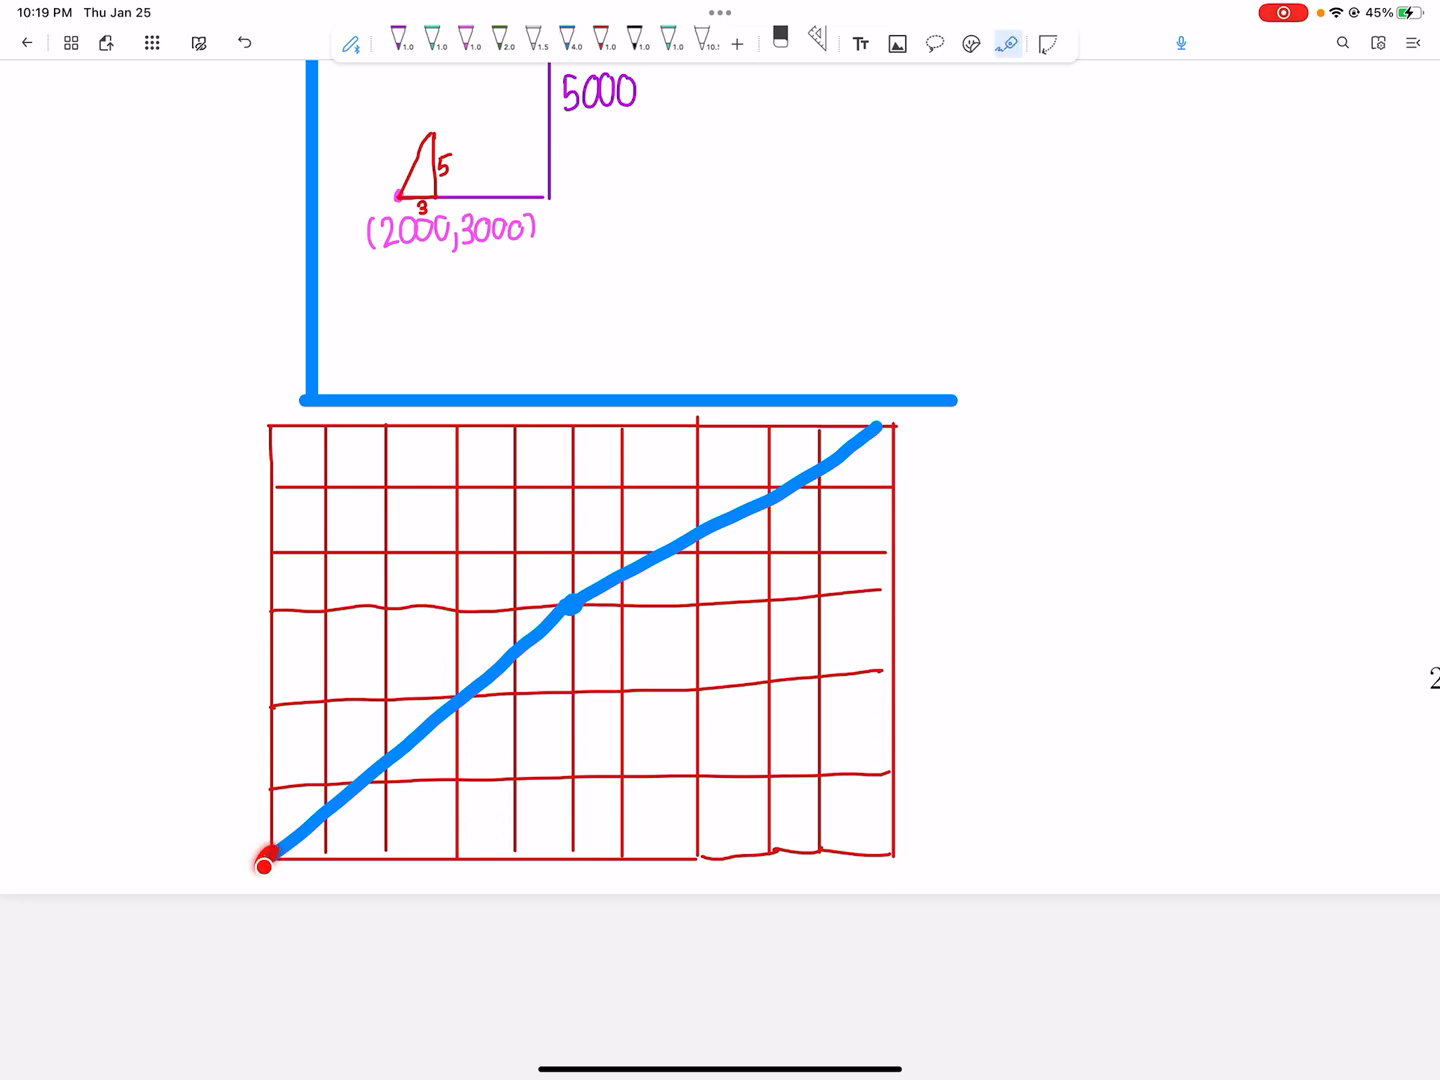
pyautogui.click(576, 604)
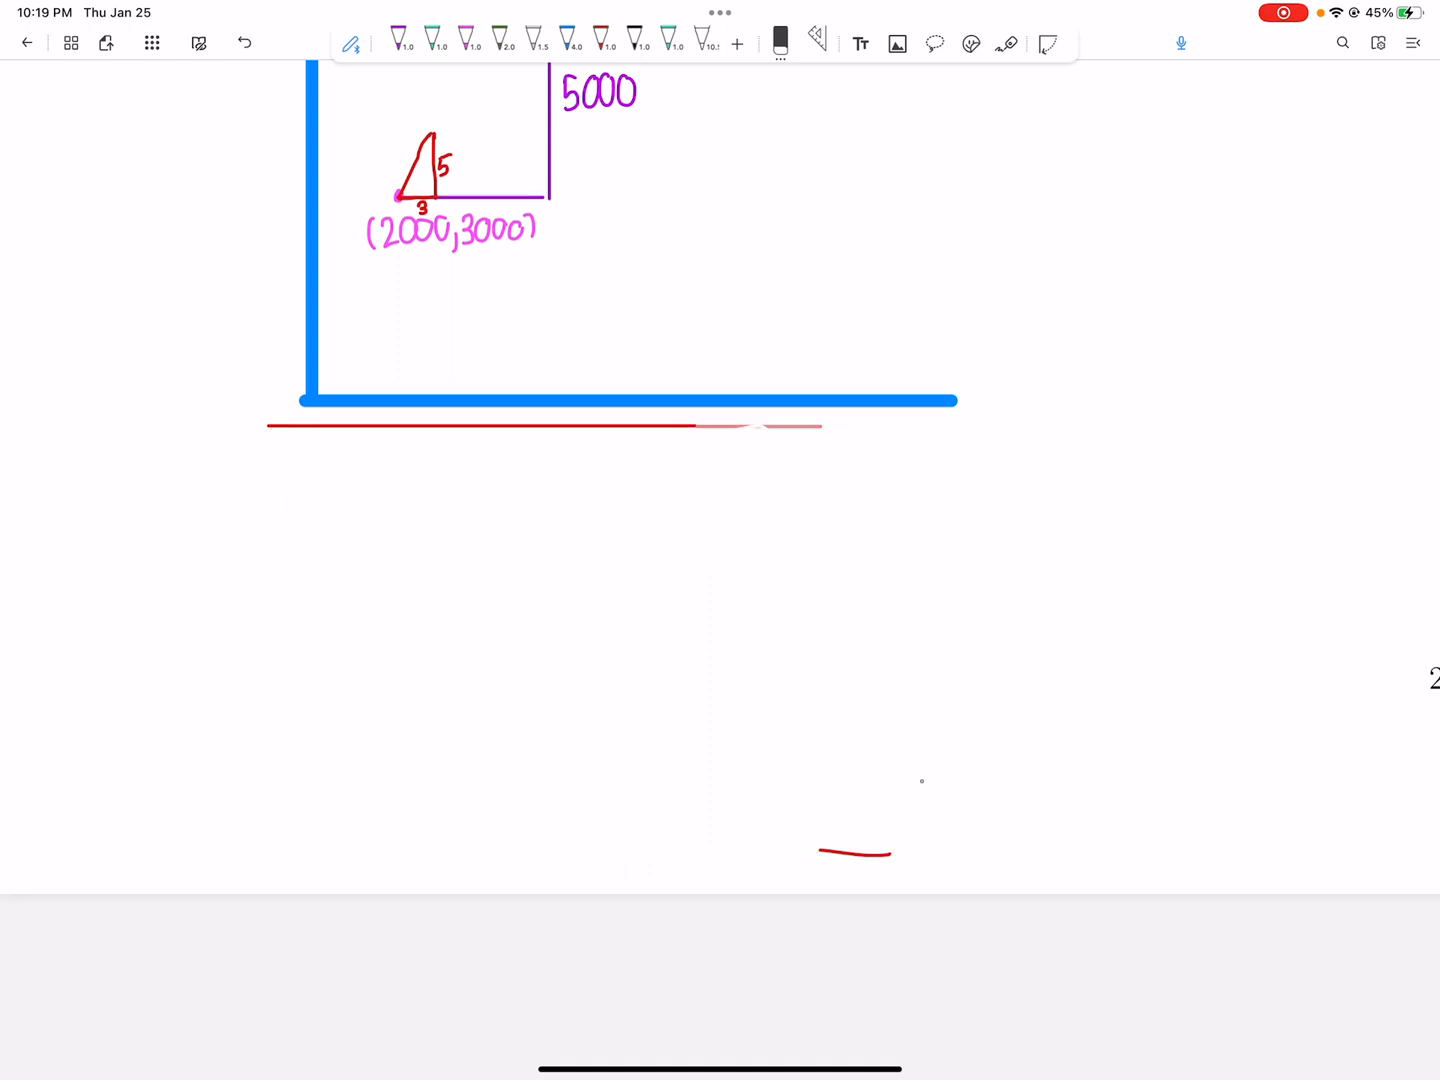
# - Draw a tall red rectangle split by two vertical dividers, then return to the problem figure
pyautogui.click(244, 42)
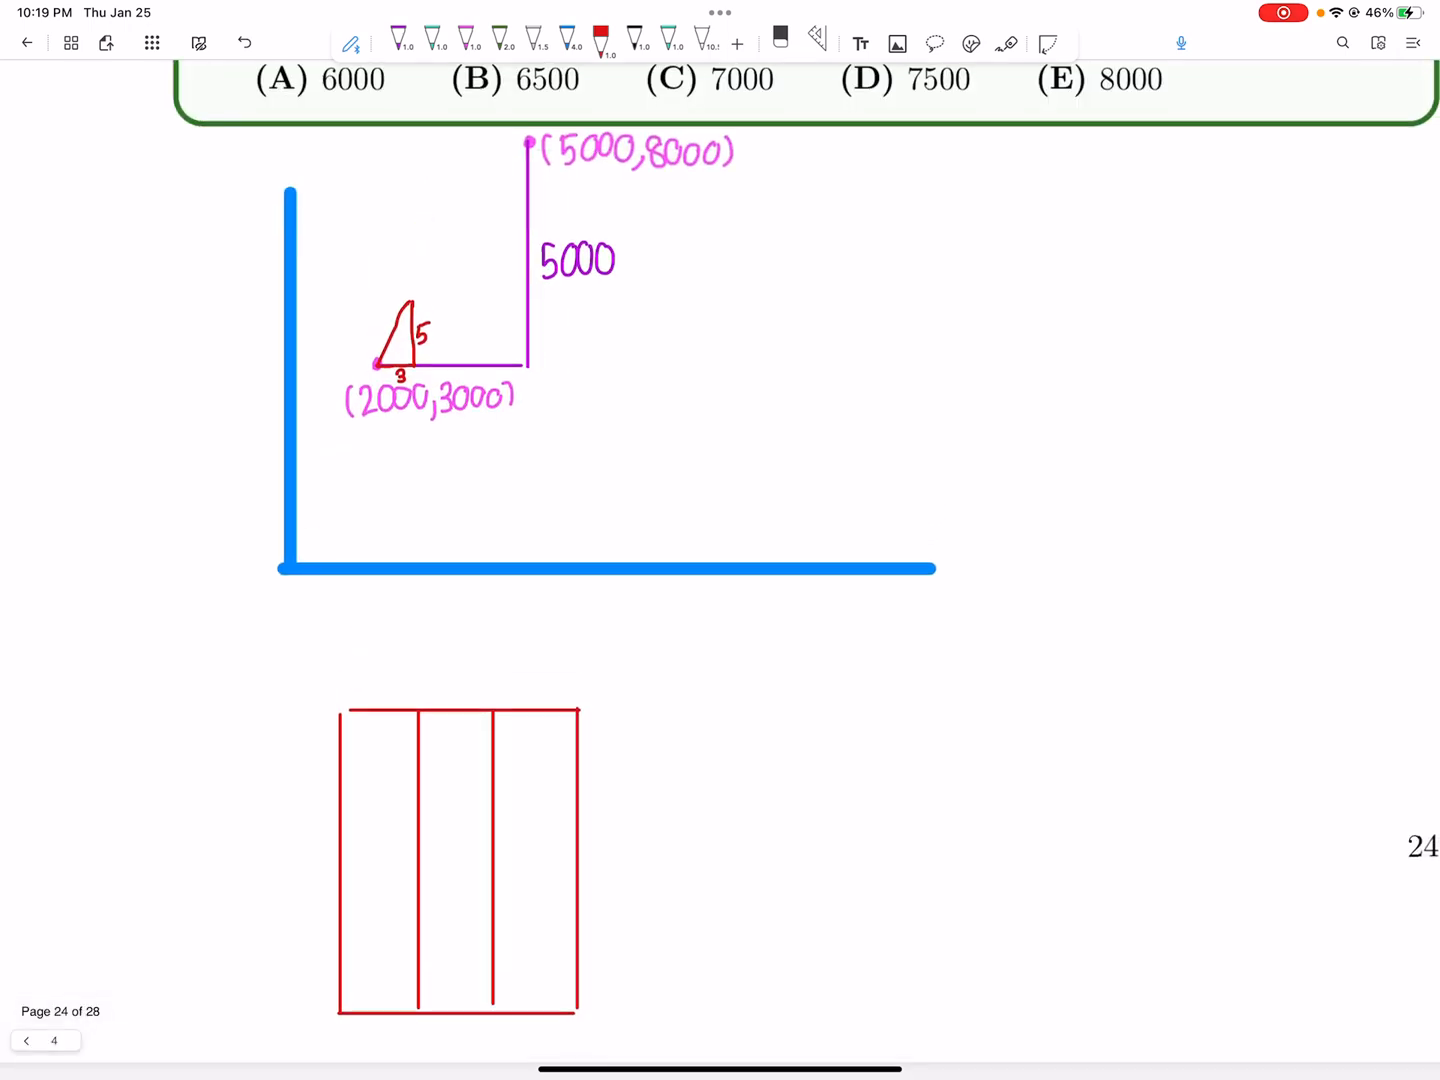
pyautogui.scroll(-3)
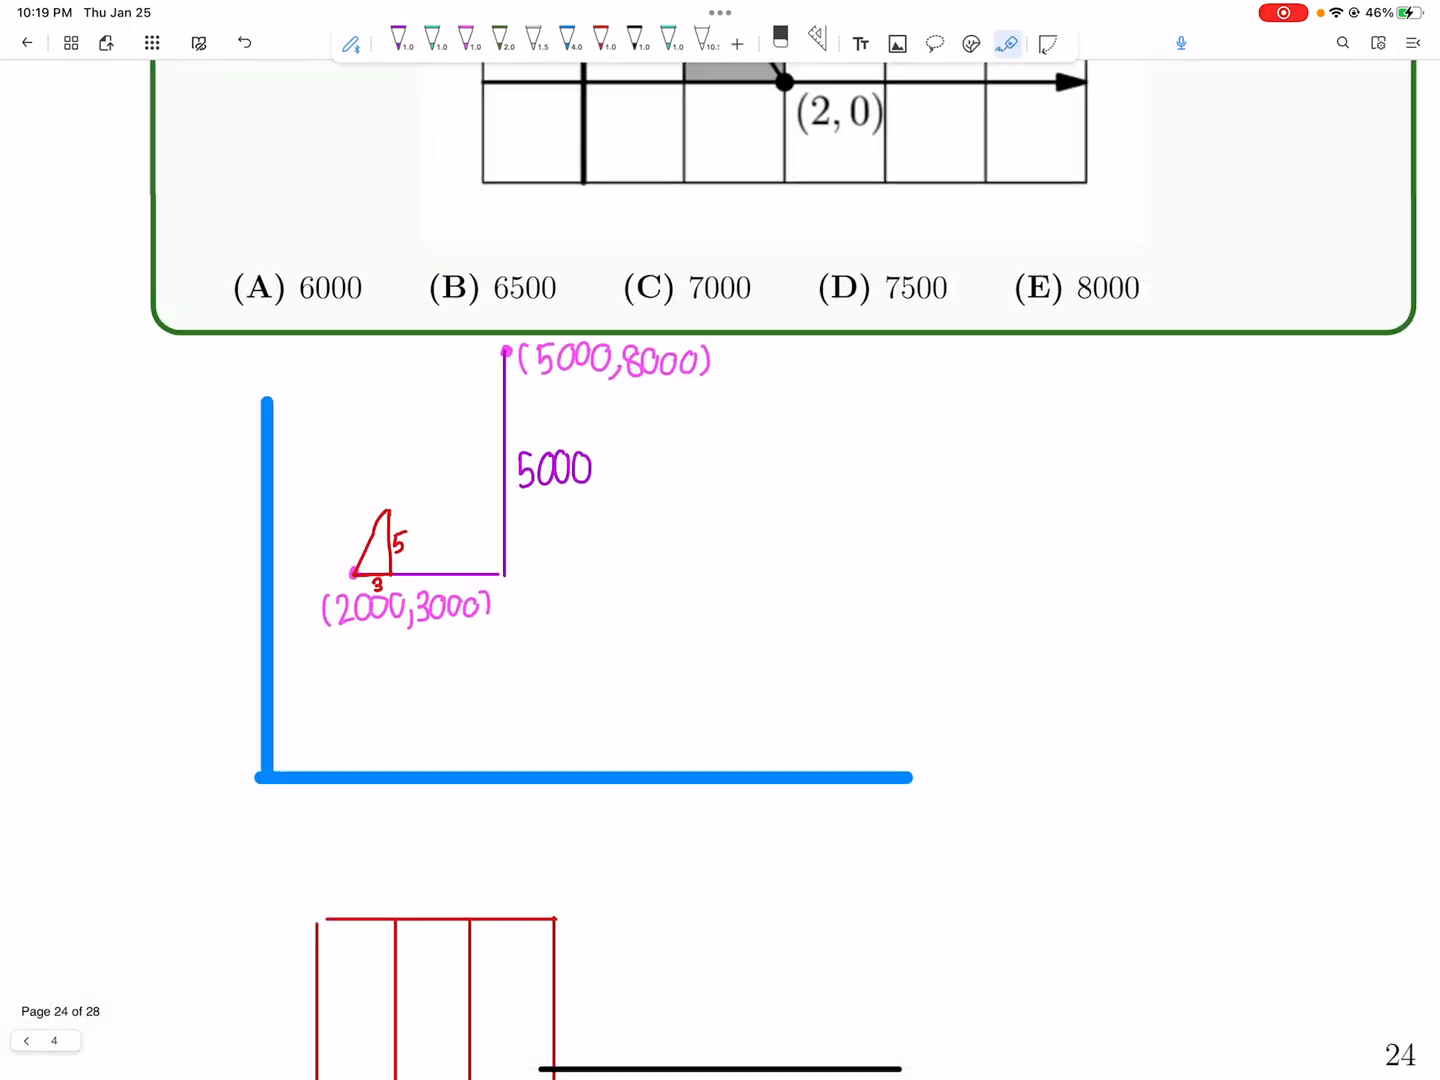
# - Handwrite legs a, b with a+b−gcd(a,b) beside the figure, then finish the 3×5 grid with a blue diagonal
pyautogui.scroll(3)
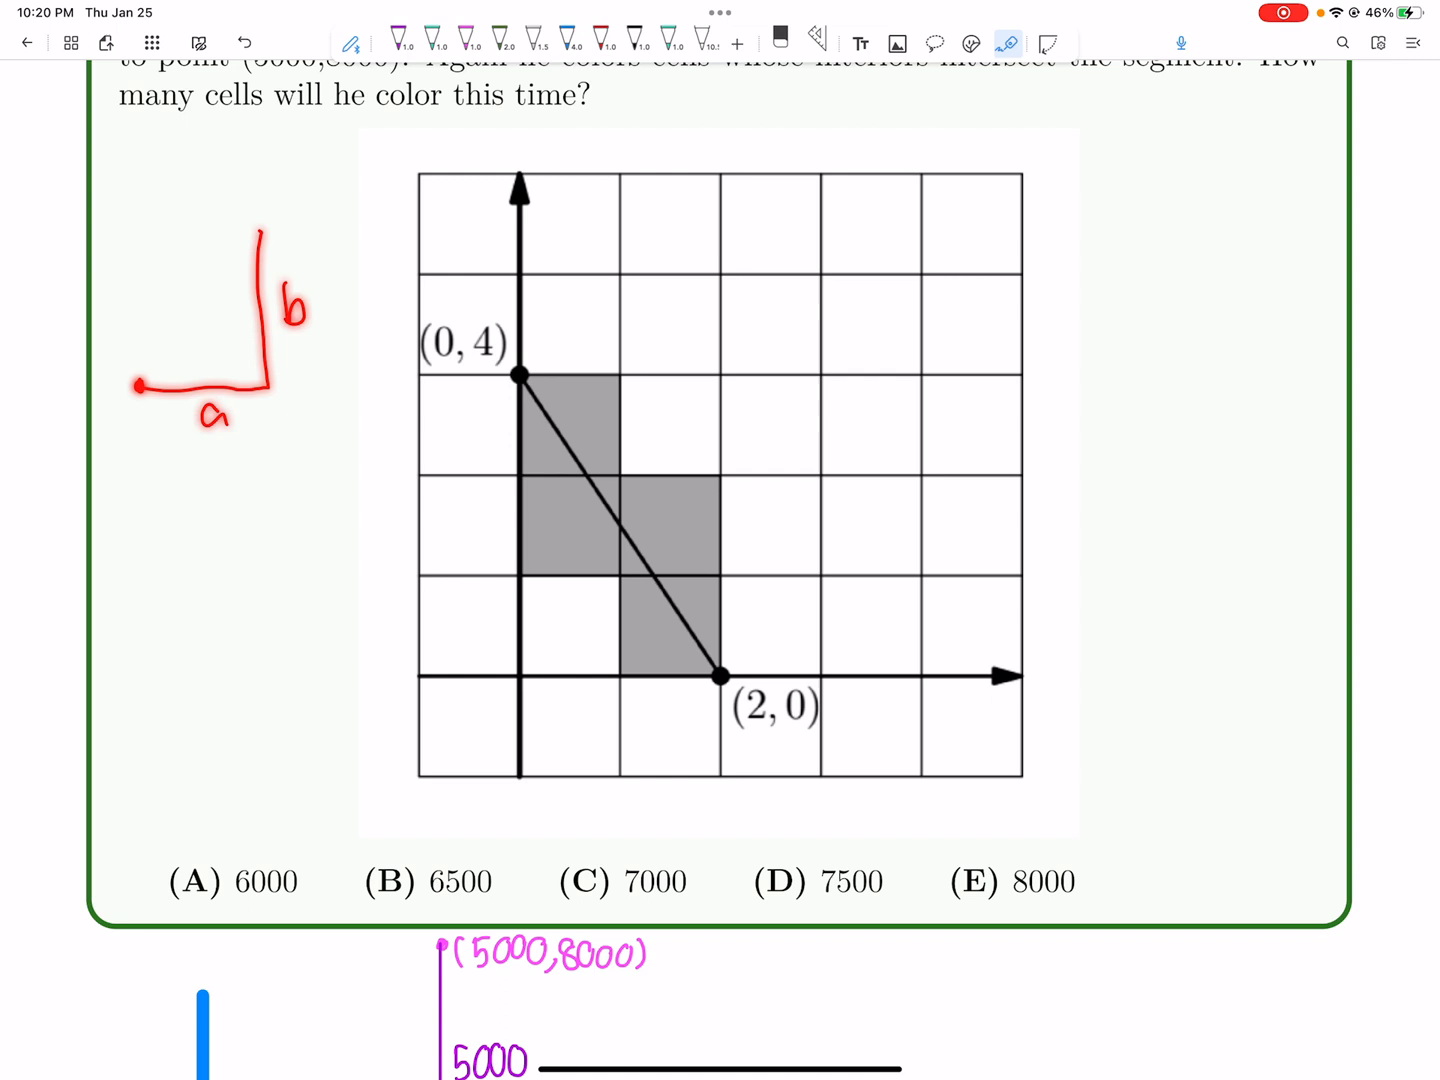
pyautogui.write('a+b-gcd')
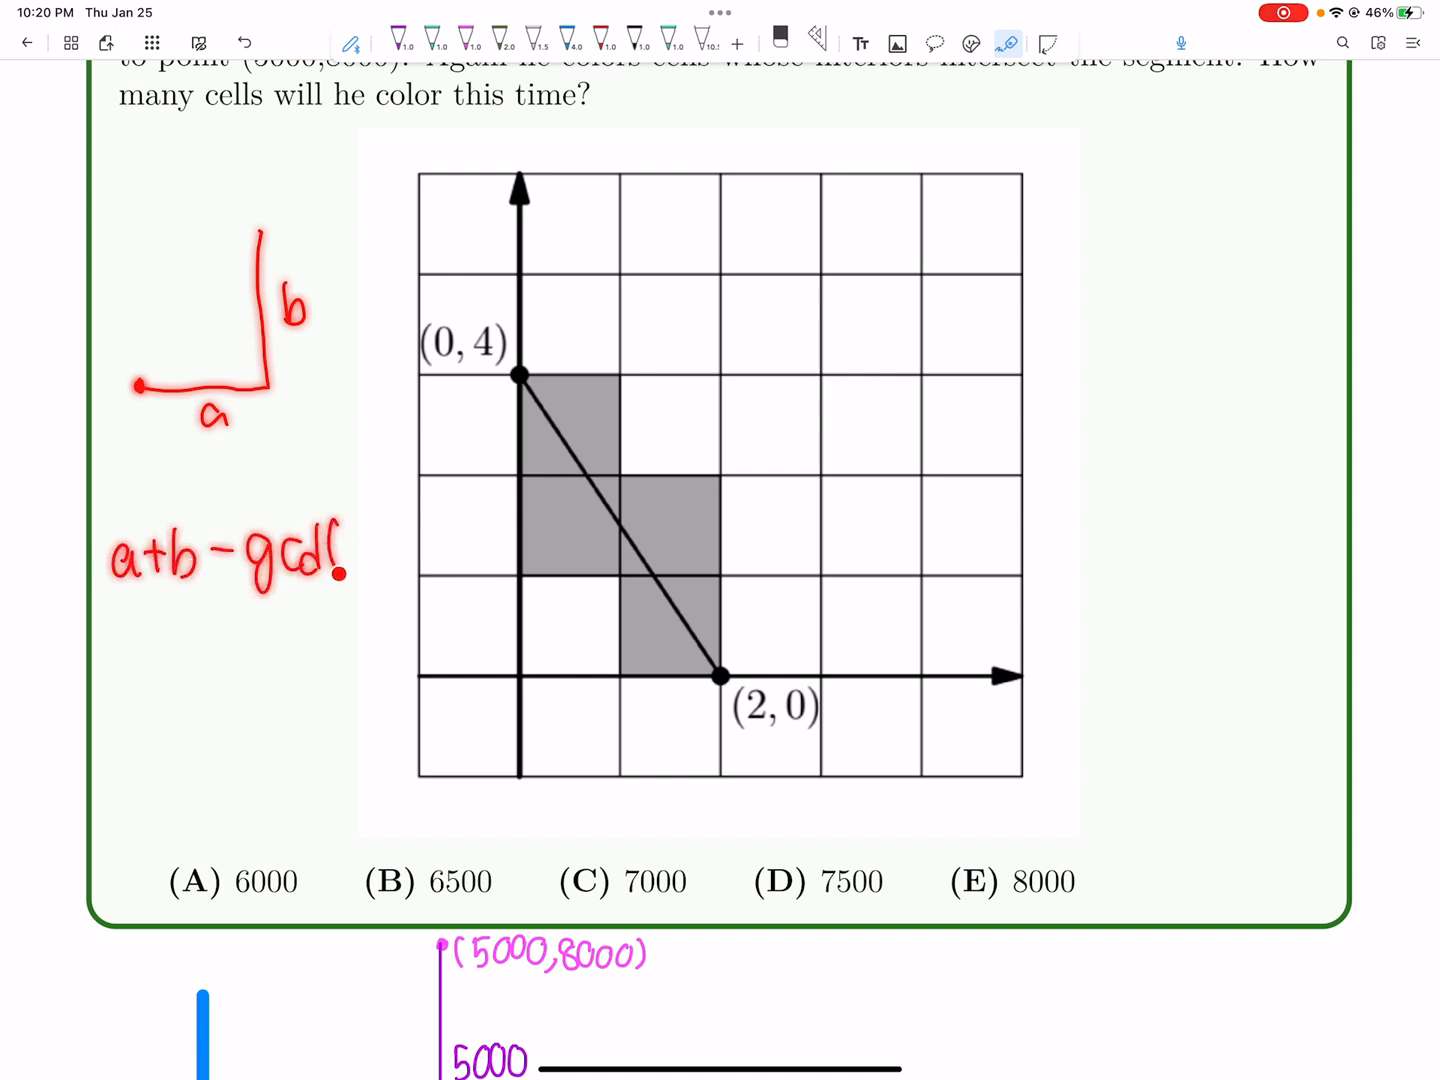
pyautogui.write('(a,b)')
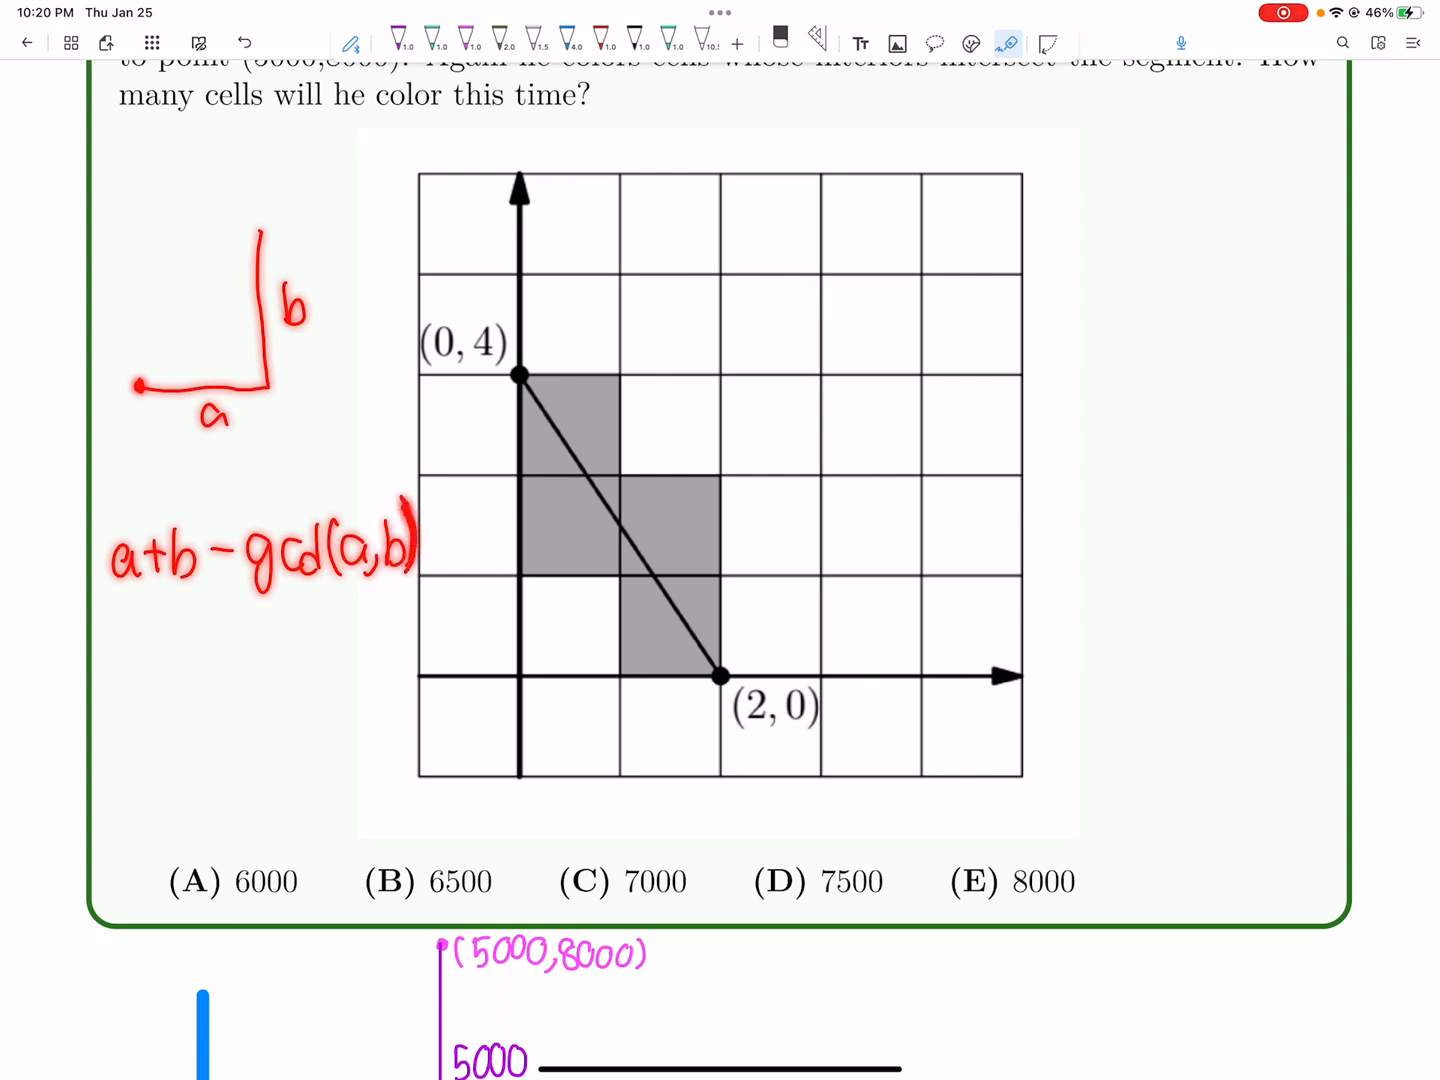
pyautogui.scroll(-3)
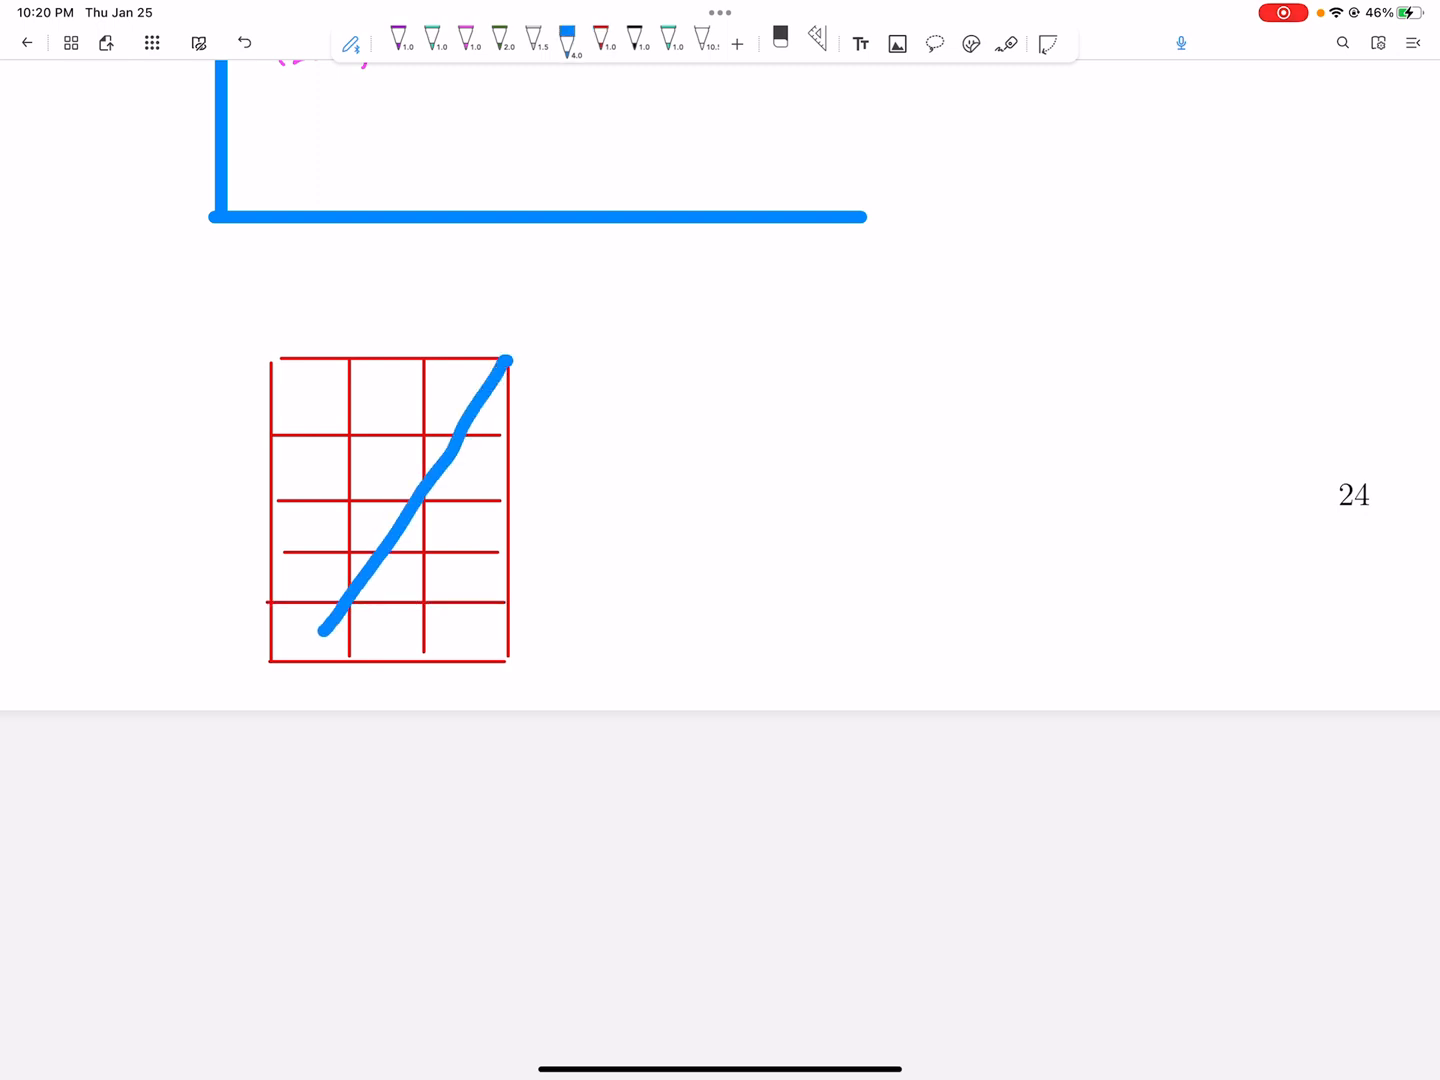
# - Straighten the diagonal corner to corner and tap the cells it crosses with the laser pointer
pyautogui.click(568, 40)
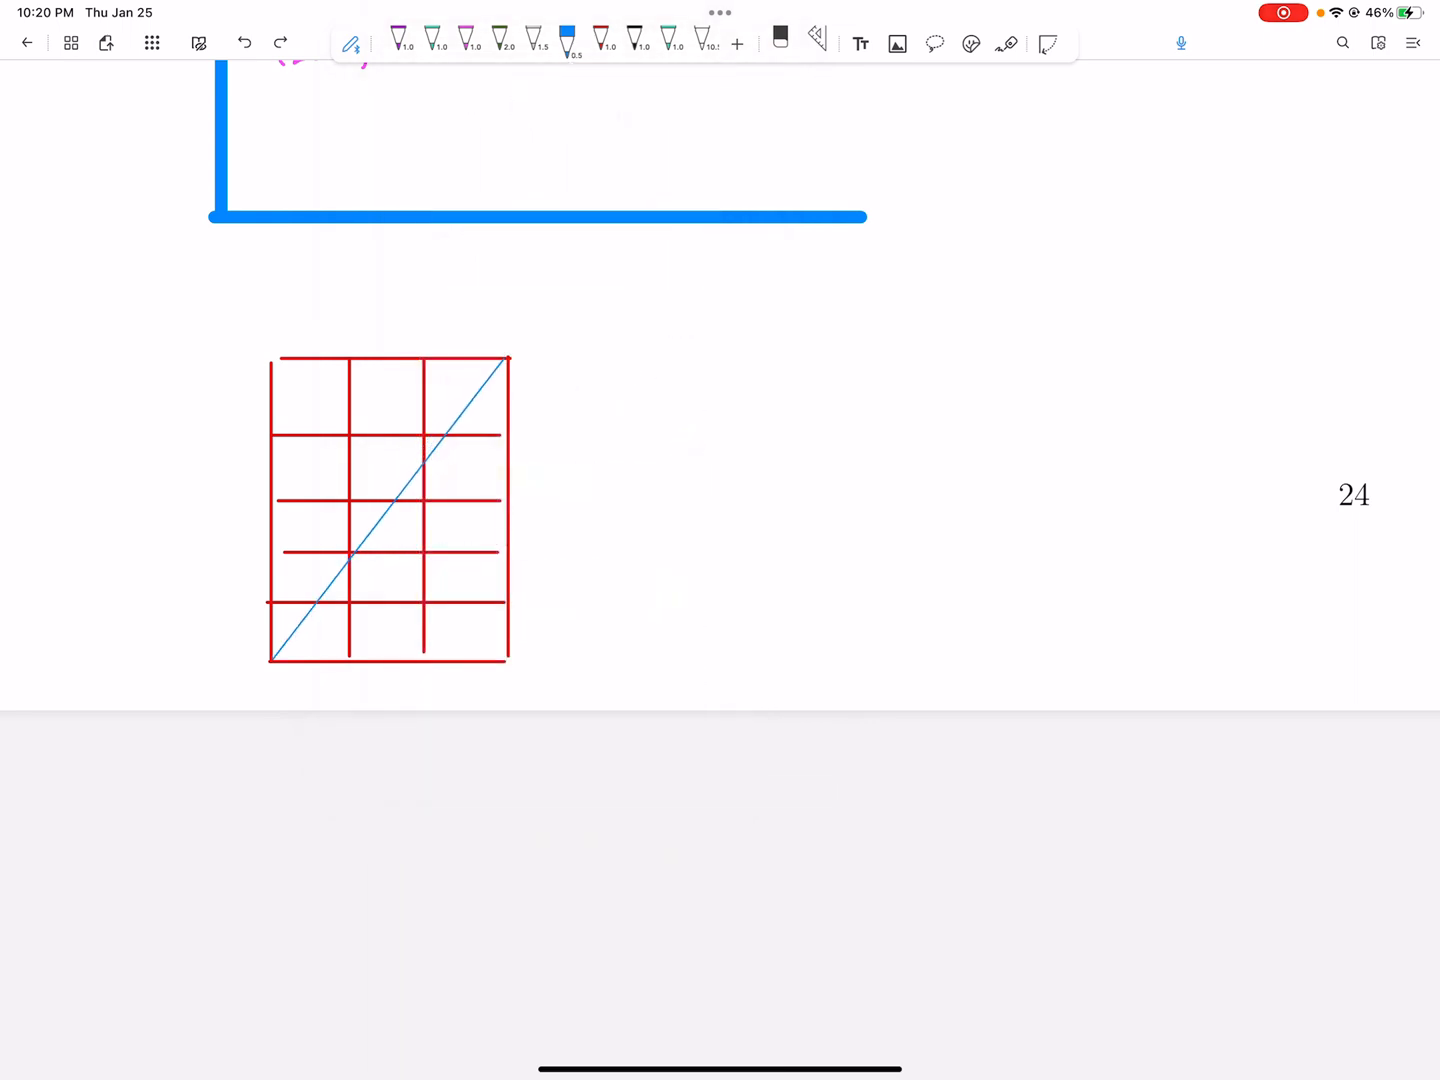
pyautogui.click(280, 42)
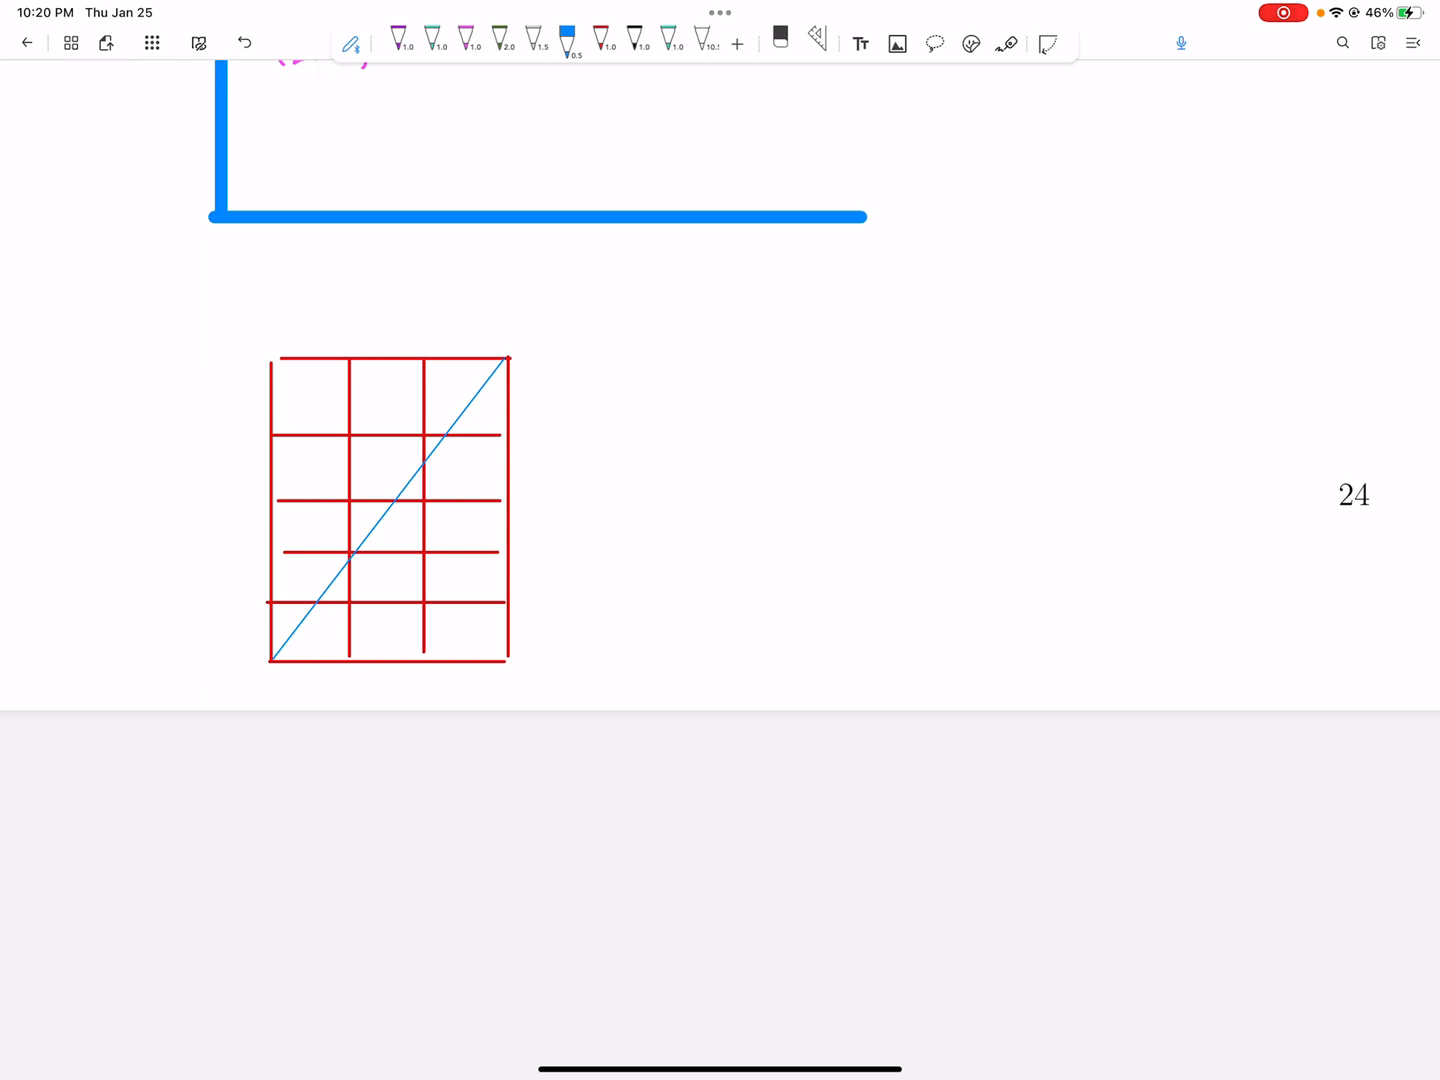
pyautogui.click(1006, 44)
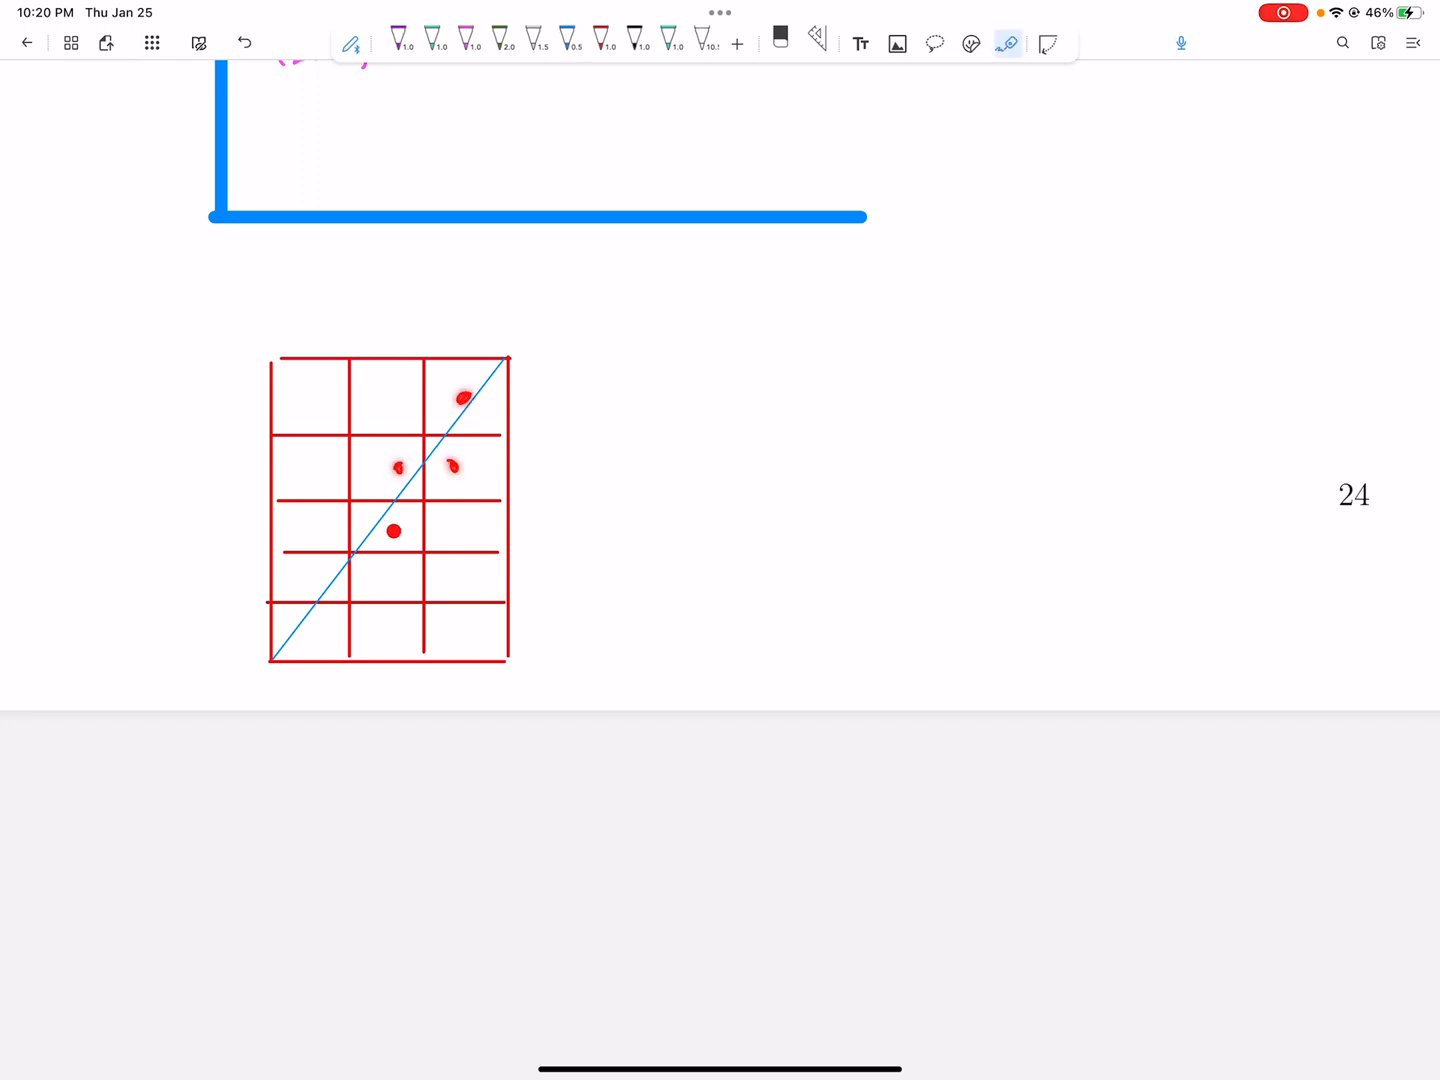